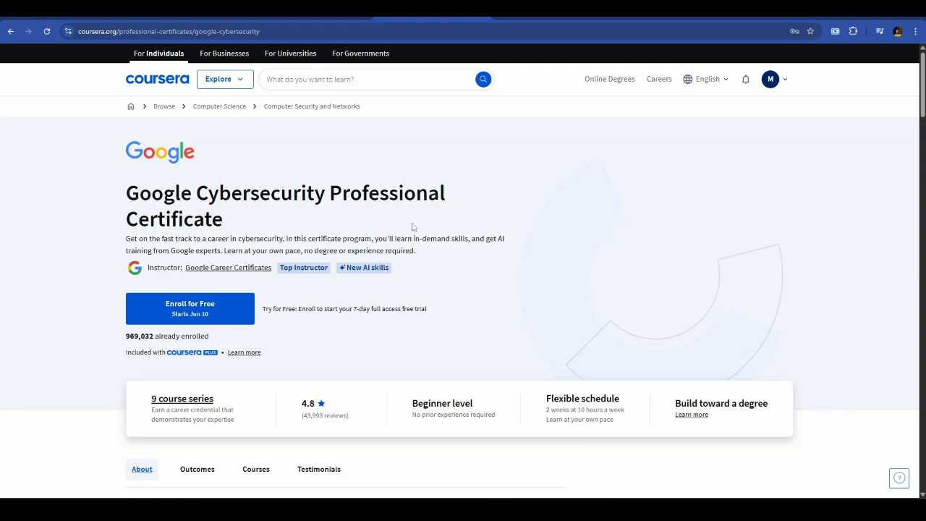
Step: Jump to the Courses tab and scroll through the nine Google Cybersecurity course titles and hours
{"action": "scroll", "scroll_direction": "down", "scroll_amount": 3}
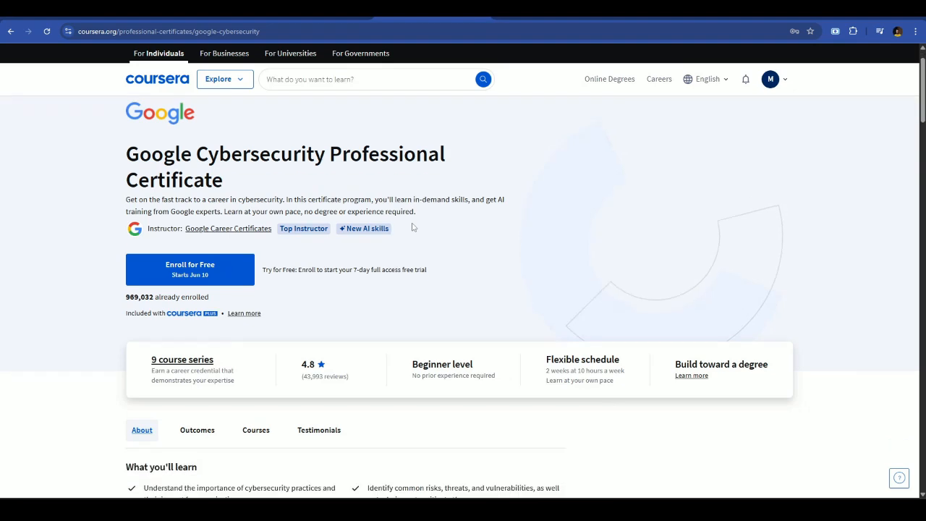
{"action": "scroll", "scroll_direction": "down", "scroll_amount": 3}
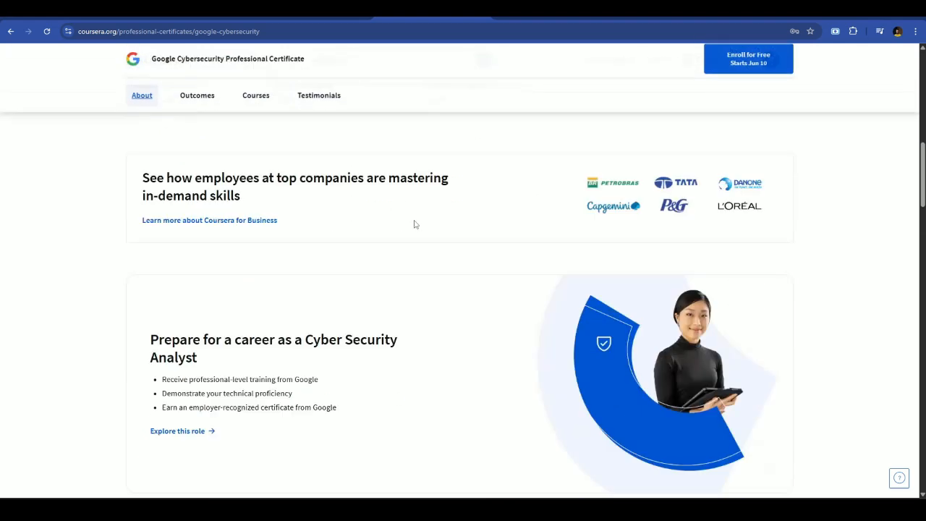
{"action": "left_click", "coordinate": [255, 95]}
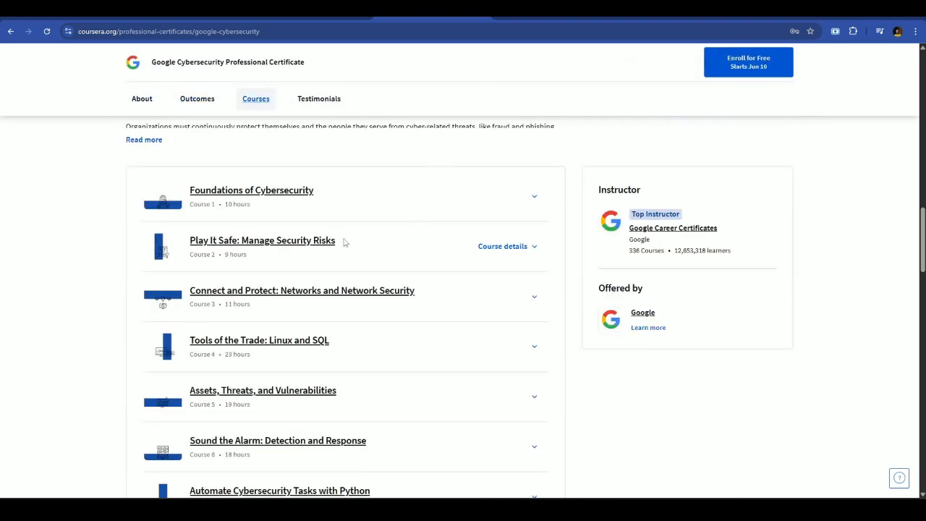
{"action": "mouse_move", "coordinate": [299, 224]}
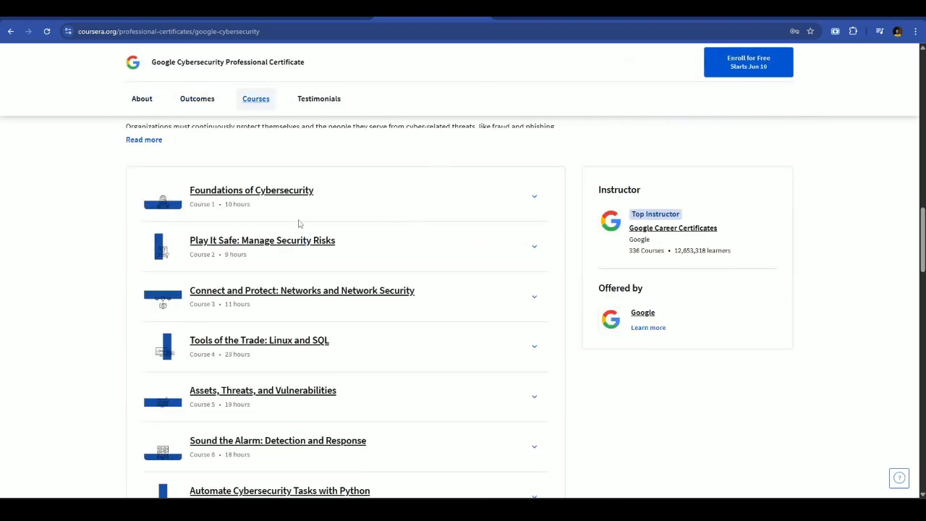
{"action": "scroll", "scroll_direction": "down", "scroll_amount": 3}
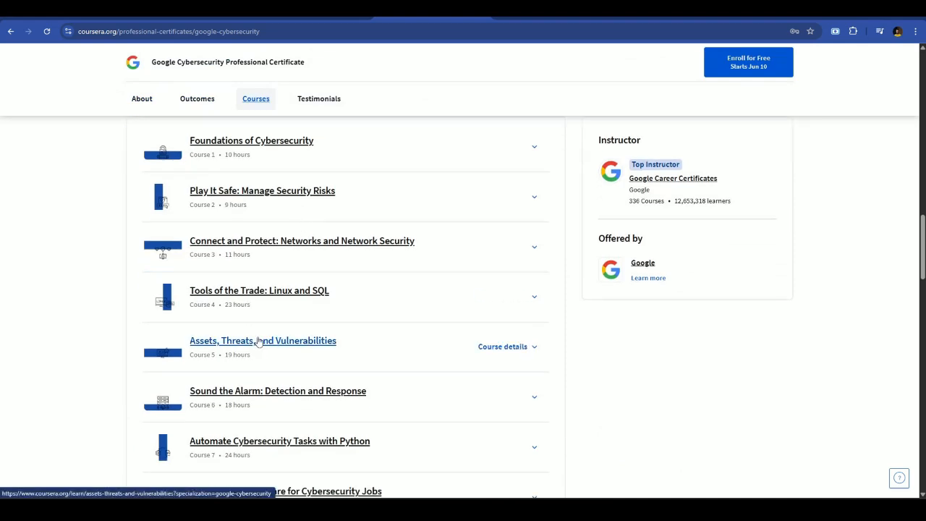
{"action": "scroll", "scroll_direction": "down", "scroll_amount": 3}
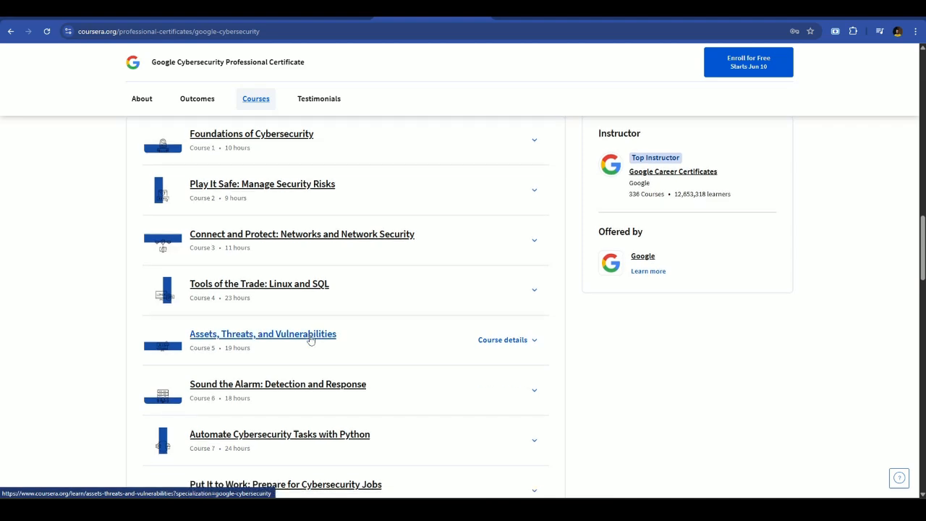
{"action": "scroll", "scroll_direction": "down", "scroll_amount": 3}
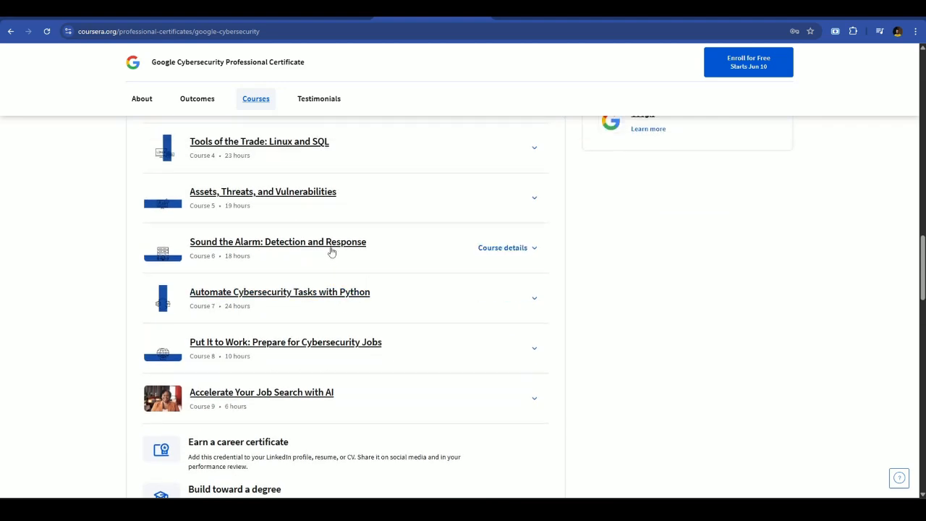
{"action": "mouse_move", "coordinate": [278, 242]}
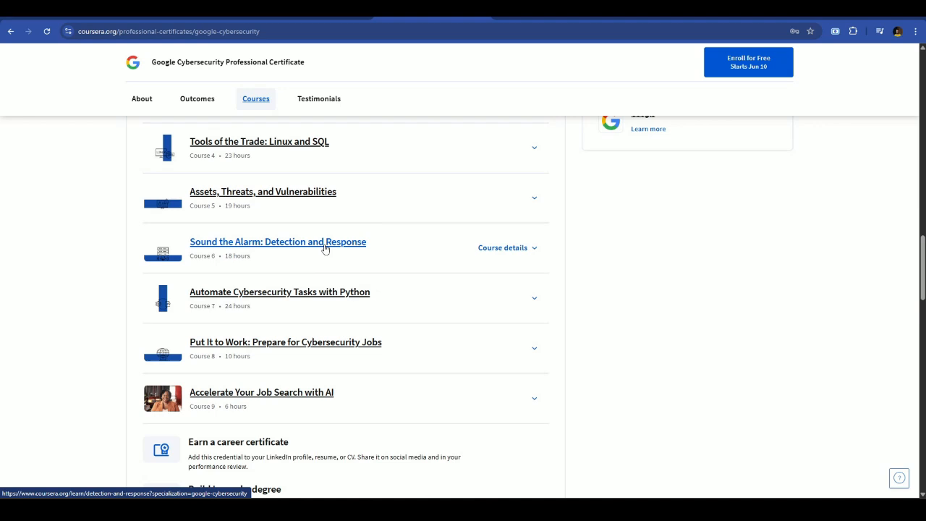
{"action": "mouse_move", "coordinate": [289, 302]}
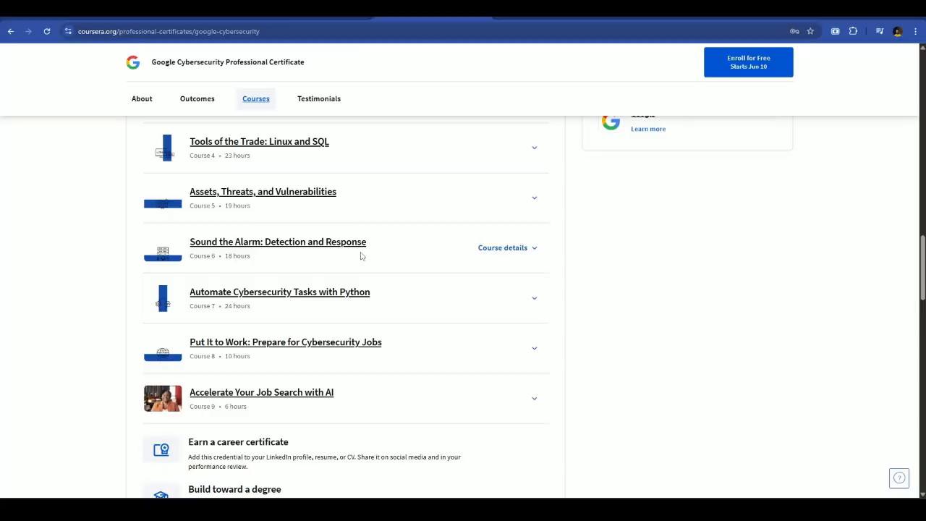
{"action": "scroll", "scroll_direction": "down", "scroll_amount": 3}
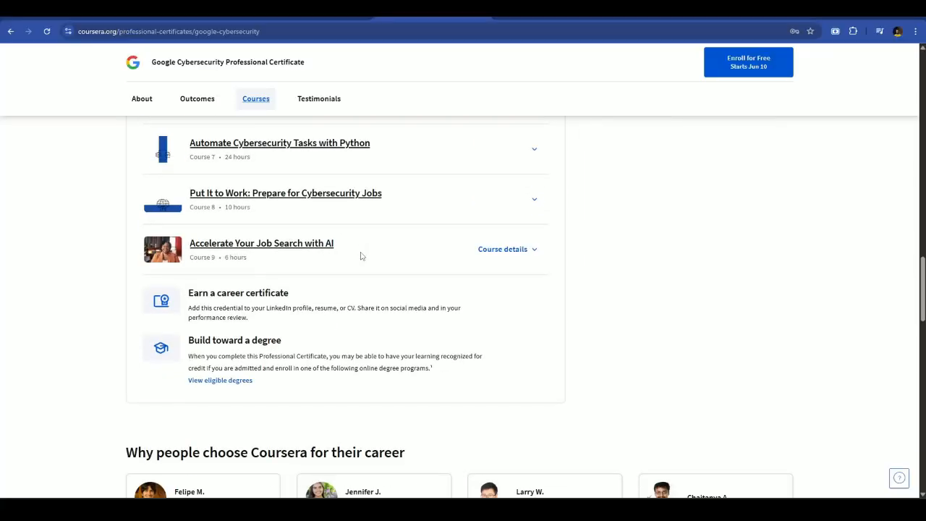
{"action": "left_click", "coordinate": [197, 98]}
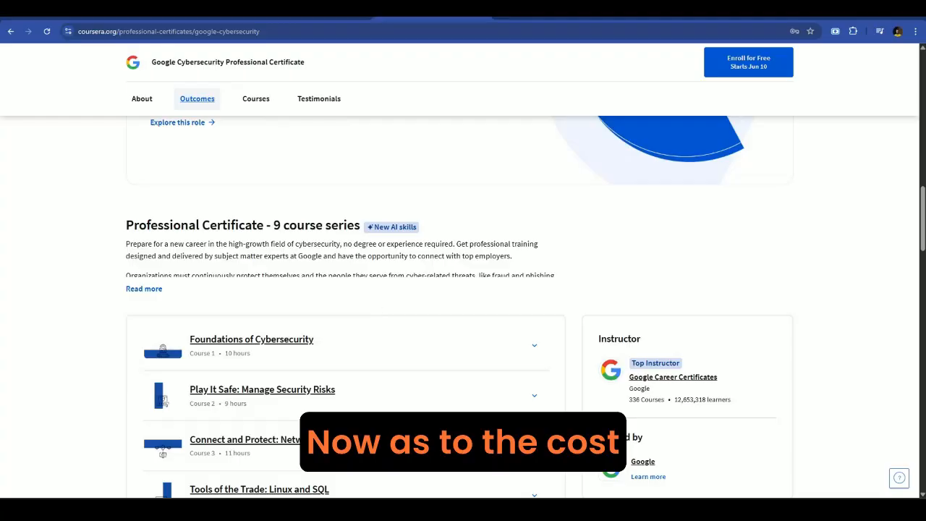
Step: Scroll back up to the 7-day free trial note, then bring up the LinkedIn Google Career Certificates article
{"action": "scroll", "scroll_direction": "up", "scroll_amount": 3}
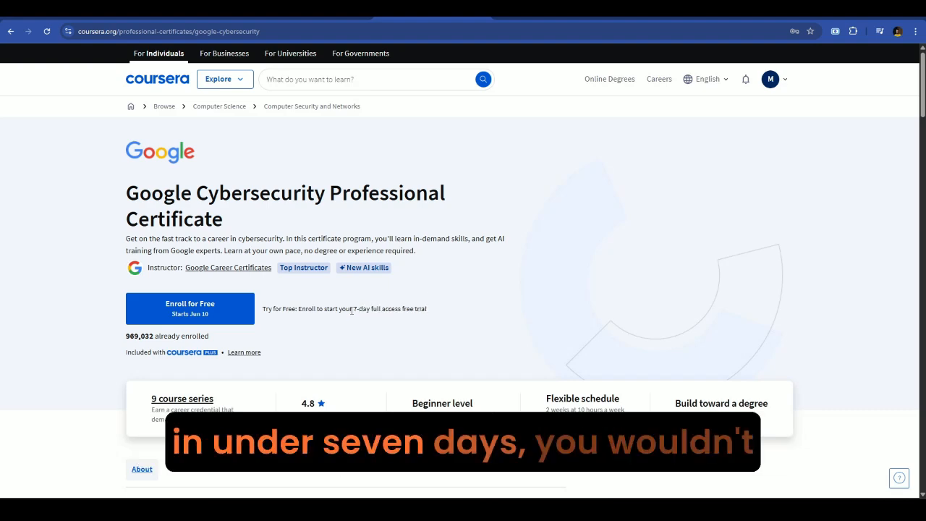
{"action": "scroll", "scroll_direction": "down", "scroll_amount": 3}
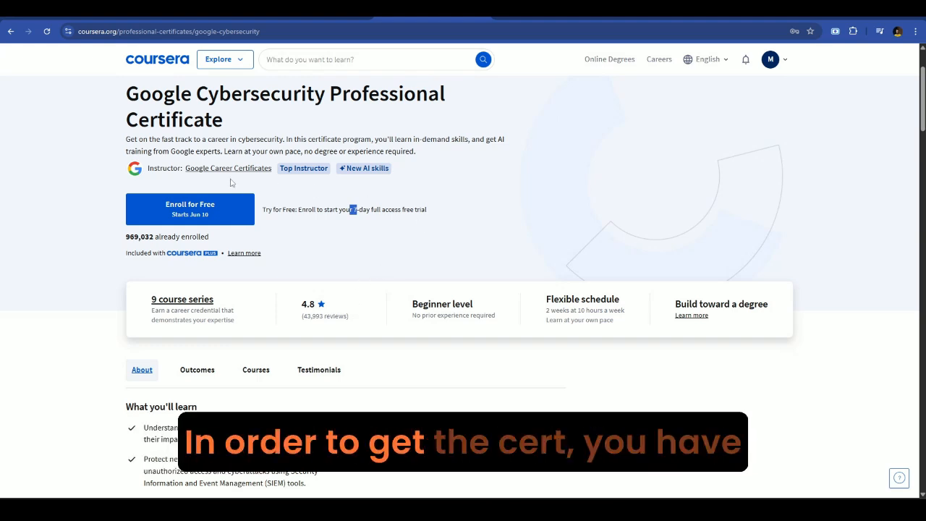
{"action": "scroll", "scroll_direction": "down", "scroll_amount": 3}
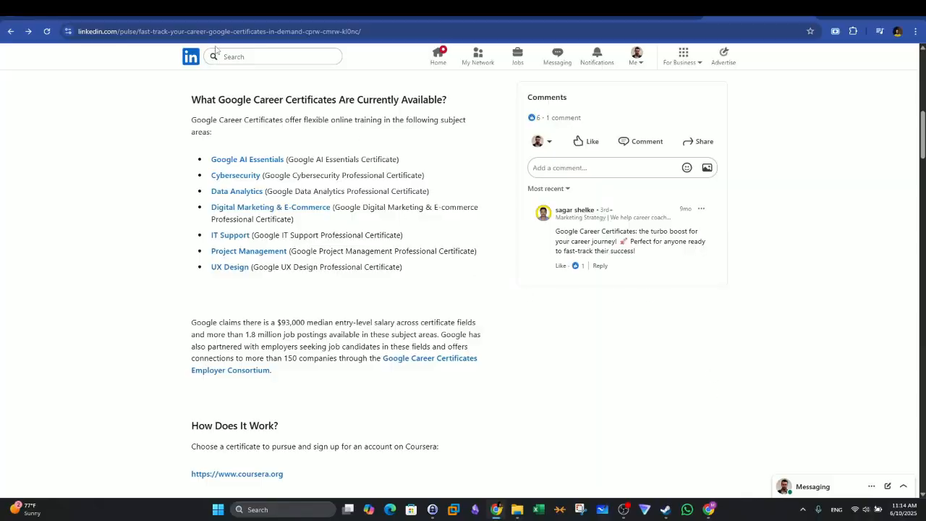
Step: Highlight the $93,000 median salary and employer-partnership sentences, clear them, and go back to Coursera
{"action": "left_click_drag", "start_coordinate": [191, 322], "coordinate": [273, 322]}
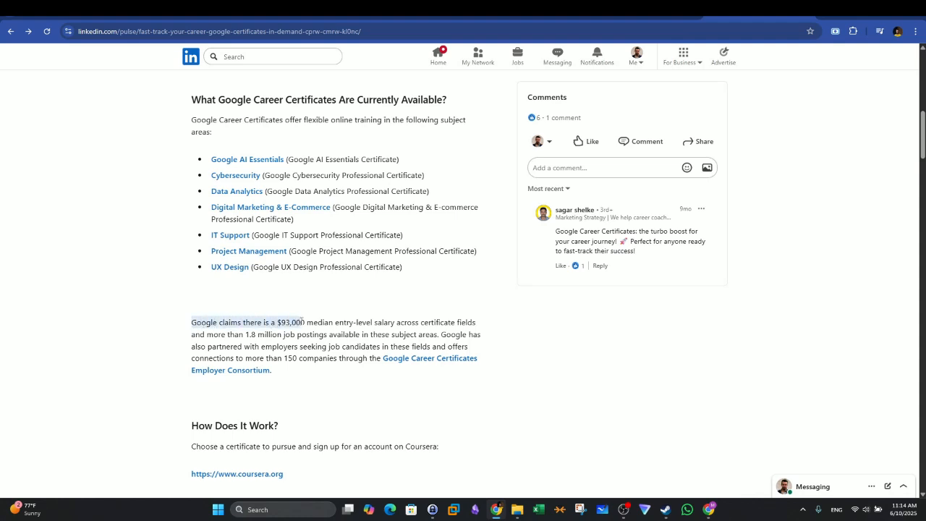
{"action": "left_click_drag", "start_coordinate": [305, 322], "coordinate": [382, 322]}
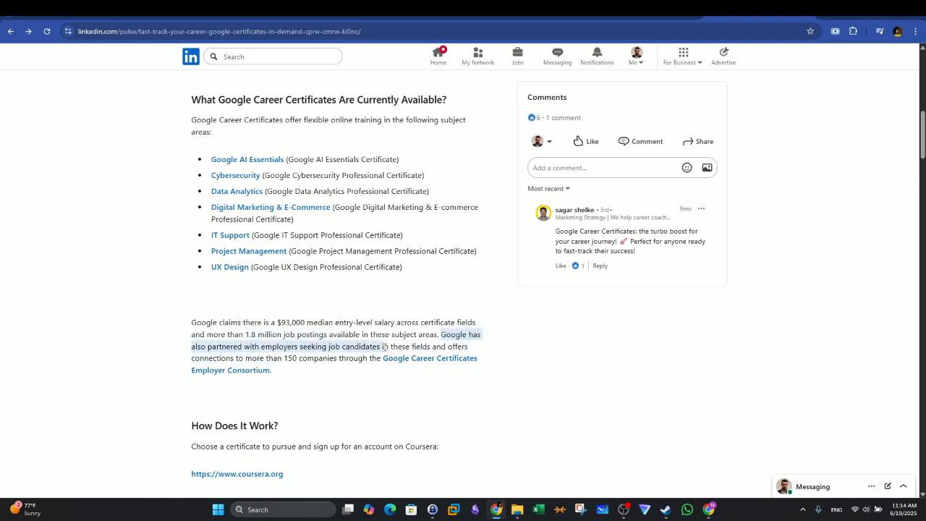
{"action": "left_click", "coordinate": [217, 354]}
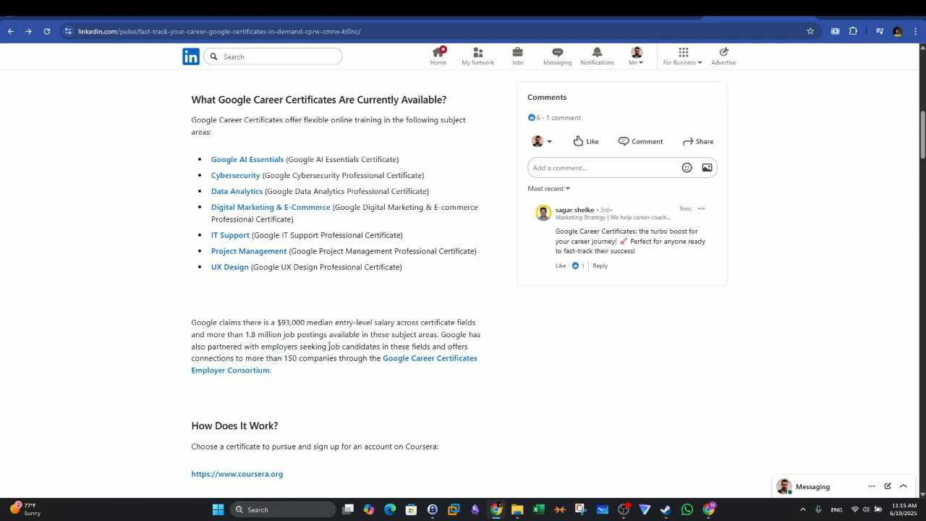
{"action": "left_click", "coordinate": [236, 473]}
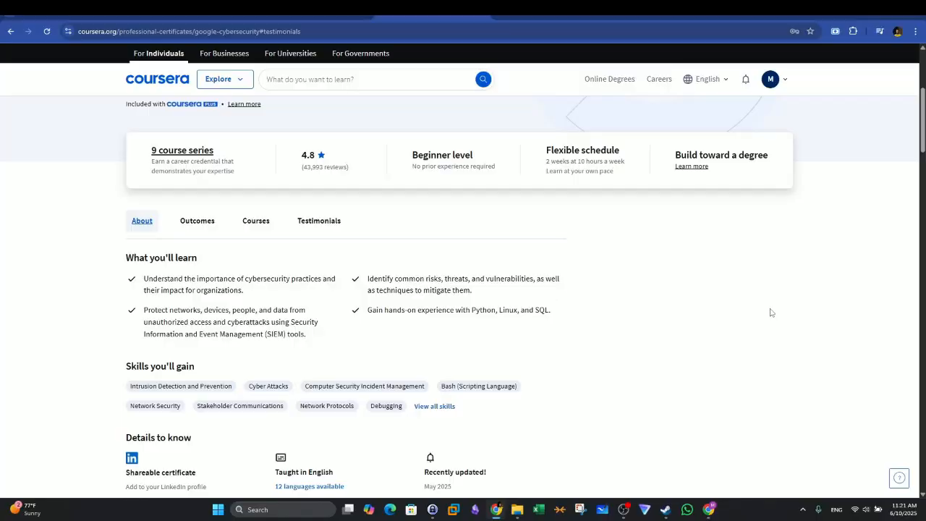
{"action": "mouse_move", "coordinate": [281, 197]}
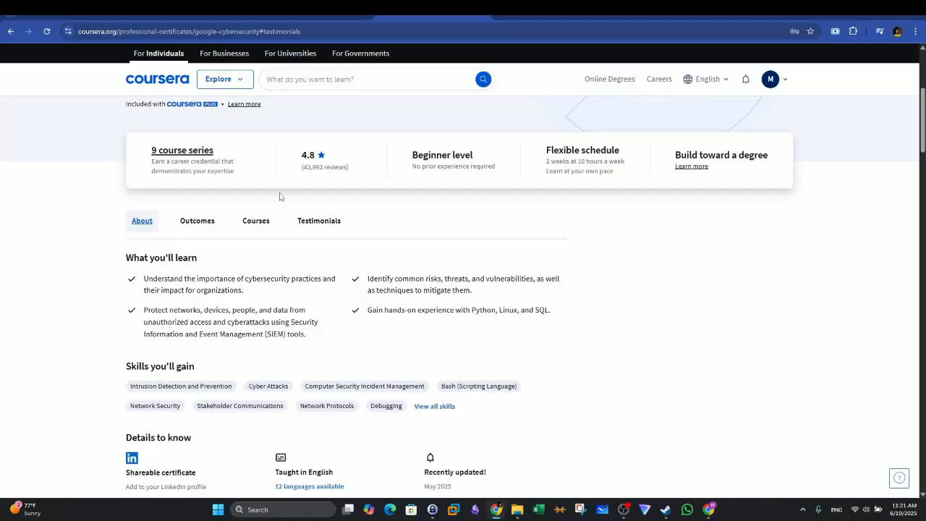
Step: Open the Outcomes section and highlight 'Cyber Security Analyst' in its heading
{"action": "left_click", "coordinate": [197, 221]}
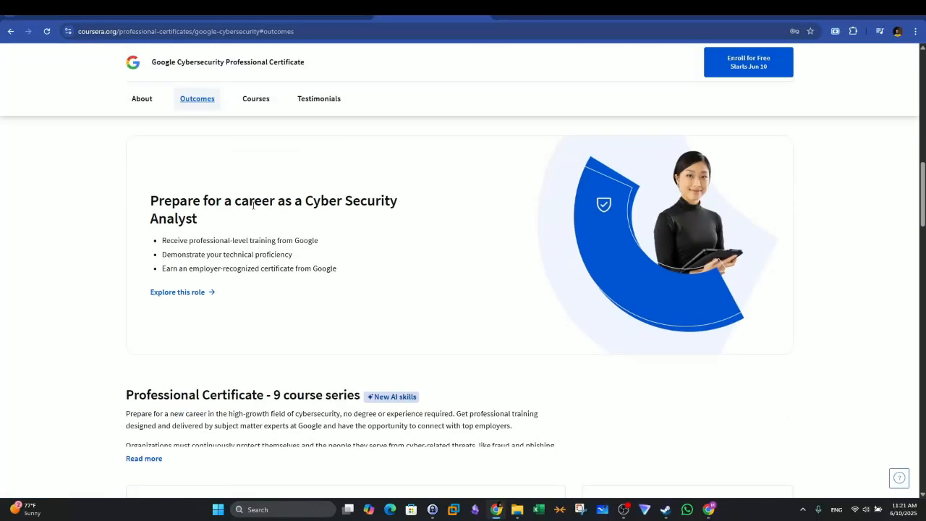
{"action": "mouse_move", "coordinate": [310, 210]}
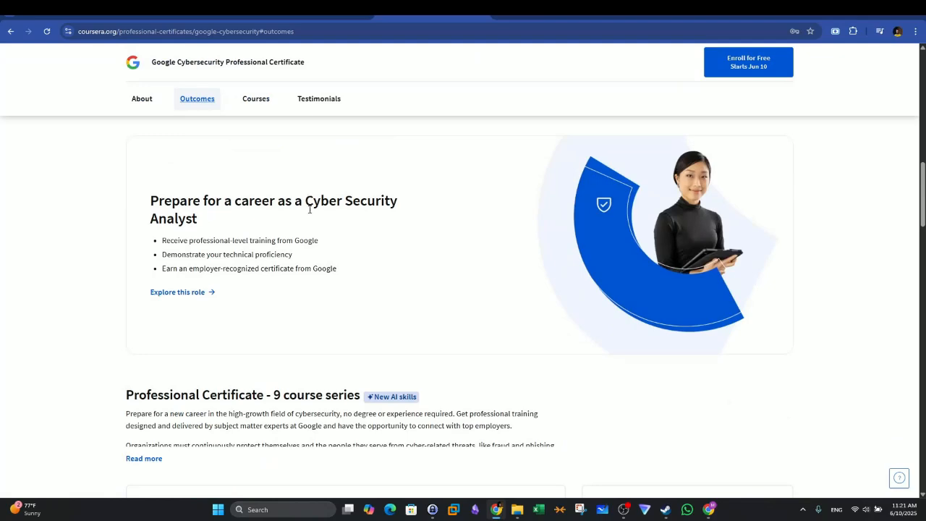
{"action": "left_click_drag", "start_coordinate": [304, 200], "coordinate": [198, 218]}
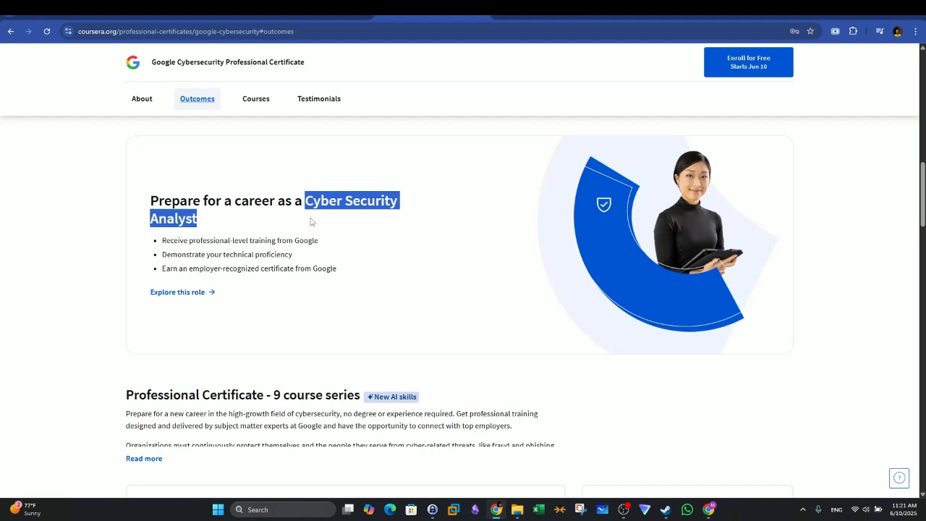
{"action": "mouse_move", "coordinate": [317, 223]}
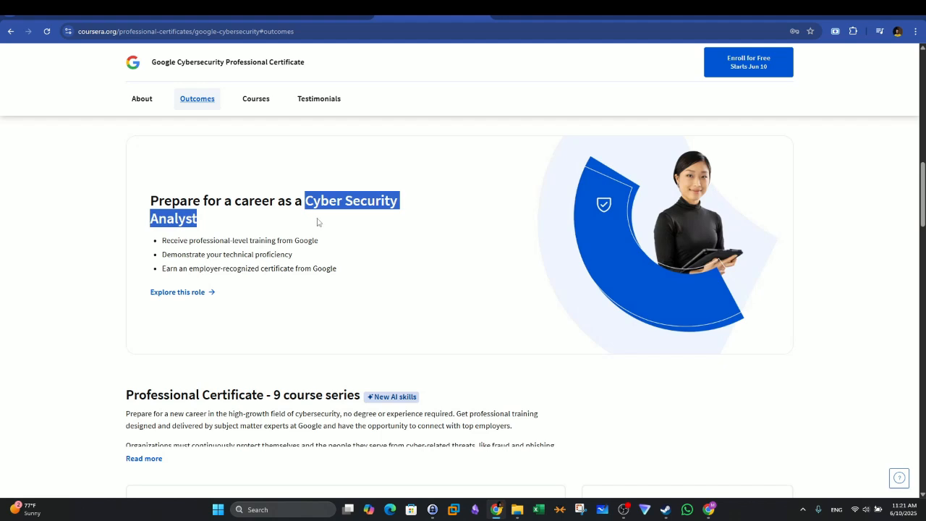
{"action": "mouse_move", "coordinate": [324, 237]}
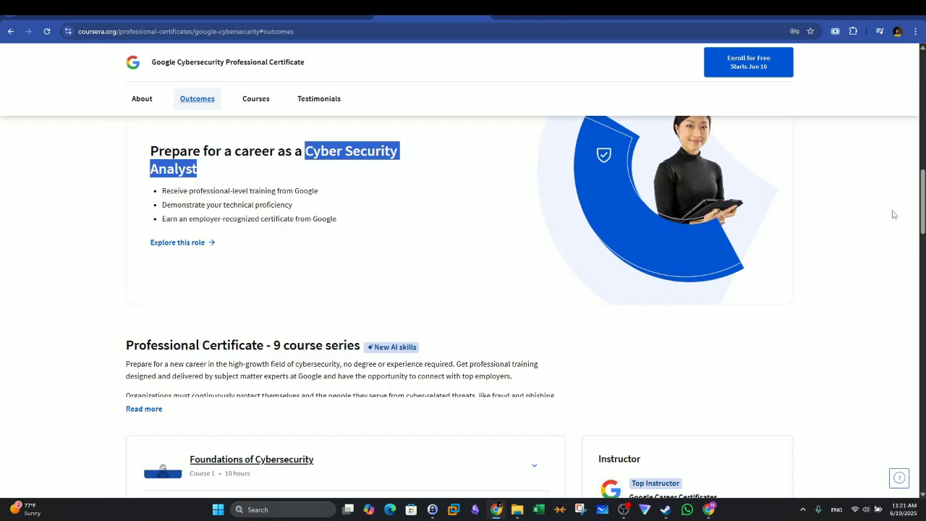
Step: Expand the CompTIA Security+ FAQ and highlight the phrase calling Security+ industry-leading
{"action": "scroll", "scroll_direction": "down", "scroll_amount": 3}
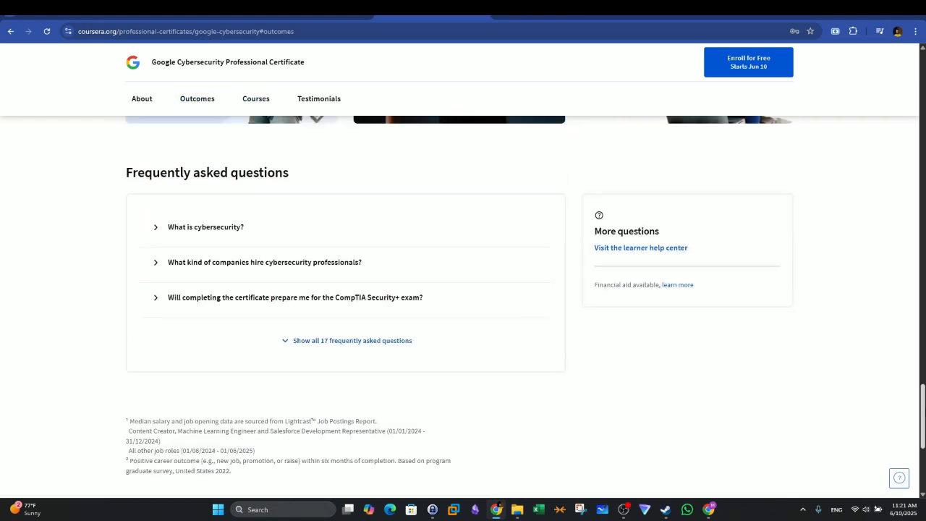
{"action": "scroll", "scroll_direction": "down", "scroll_amount": 3}
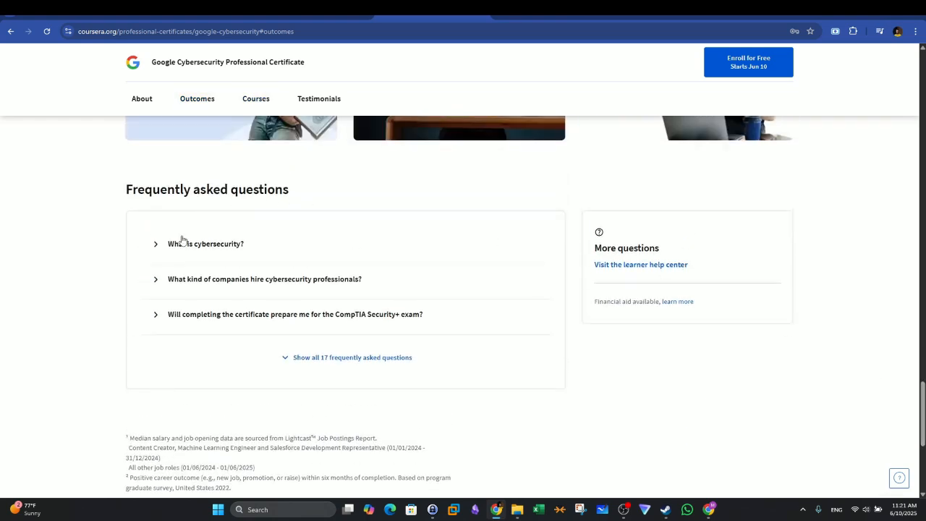
{"action": "left_click", "coordinate": [295, 314]}
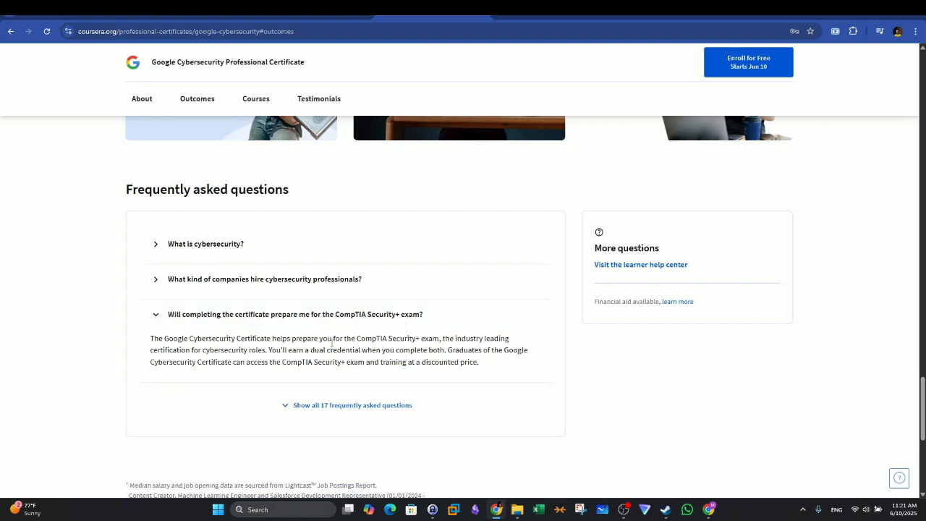
{"action": "left_click_drag", "start_coordinate": [165, 338], "coordinate": [267, 338]}
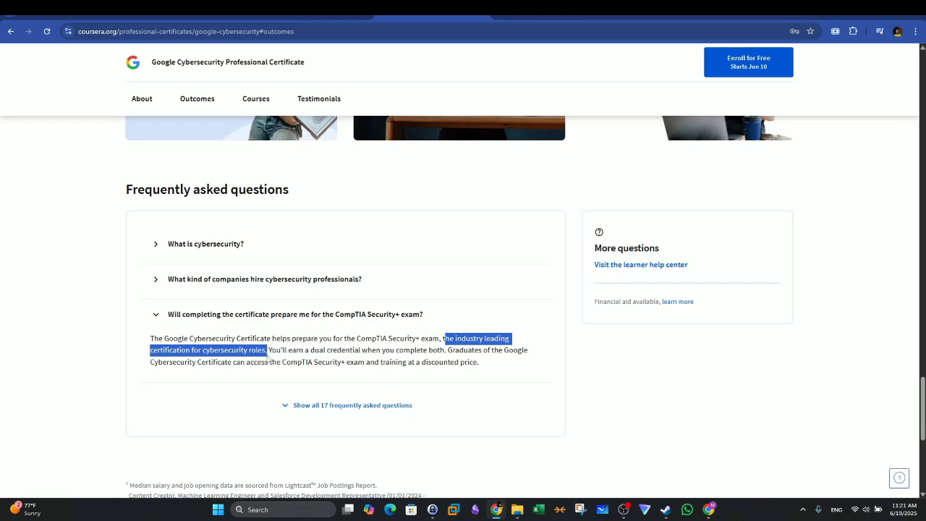
{"action": "mouse_move", "coordinate": [300, 244]}
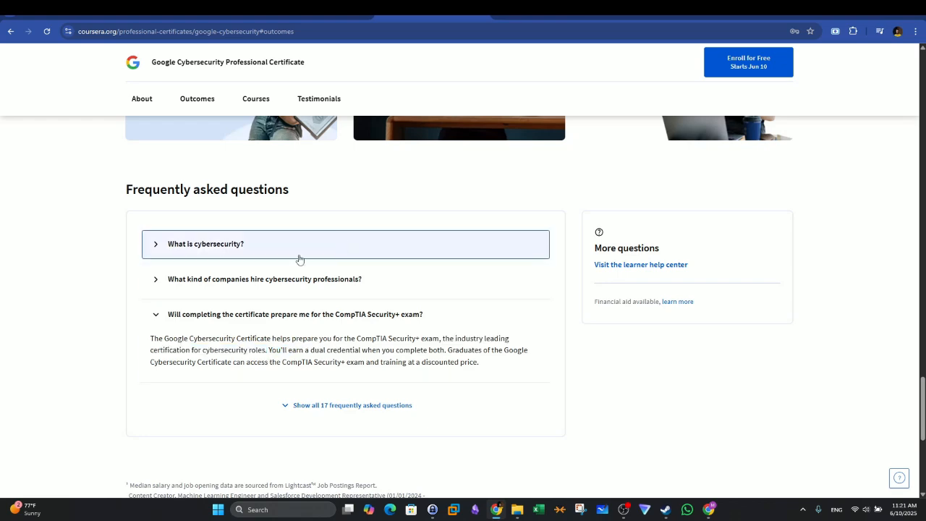
Step: Scroll the certificate overview, highlighting and then clearing the certificate title
{"action": "scroll", "scroll_direction": "up", "scroll_amount": 3}
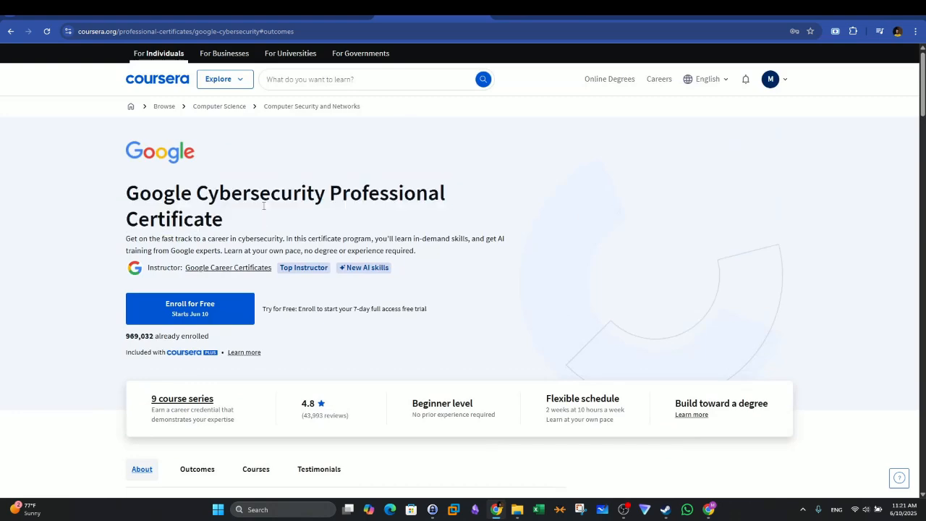
{"action": "mouse_move", "coordinate": [291, 221]}
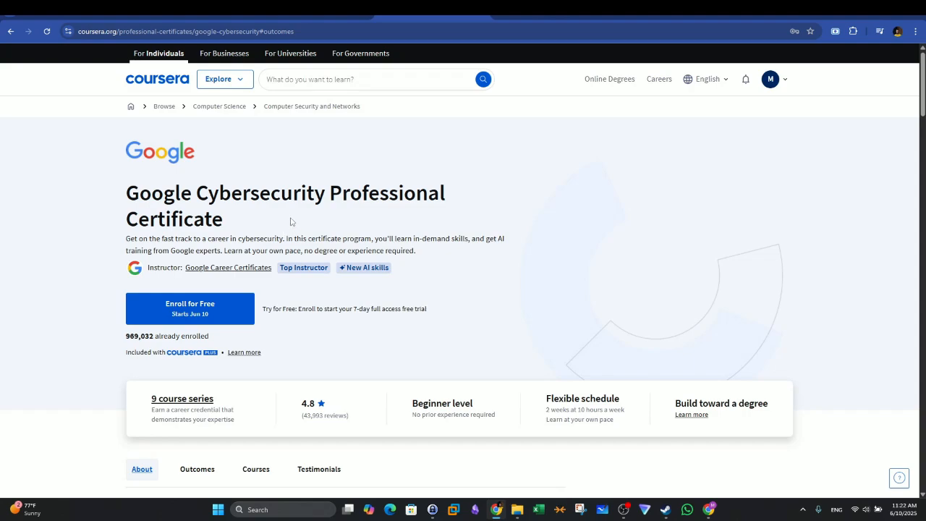
{"action": "scroll", "scroll_direction": "down", "scroll_amount": 3}
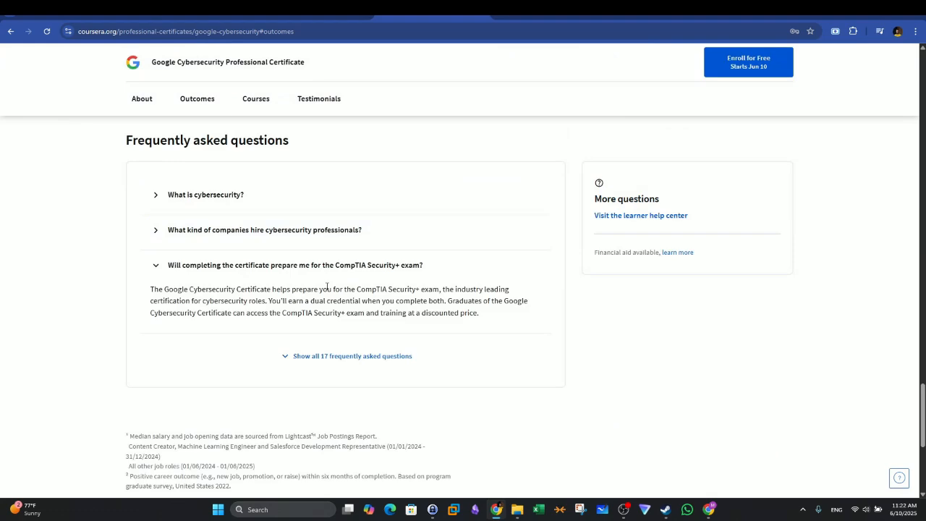
{"action": "left_click_drag", "start_coordinate": [360, 289], "coordinate": [440, 288]}
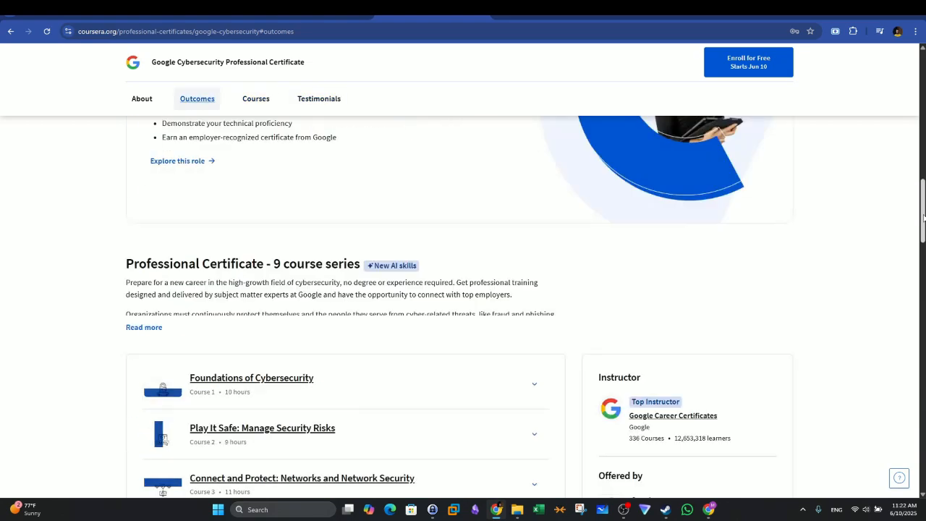
{"action": "scroll", "scroll_direction": "up", "scroll_amount": 3}
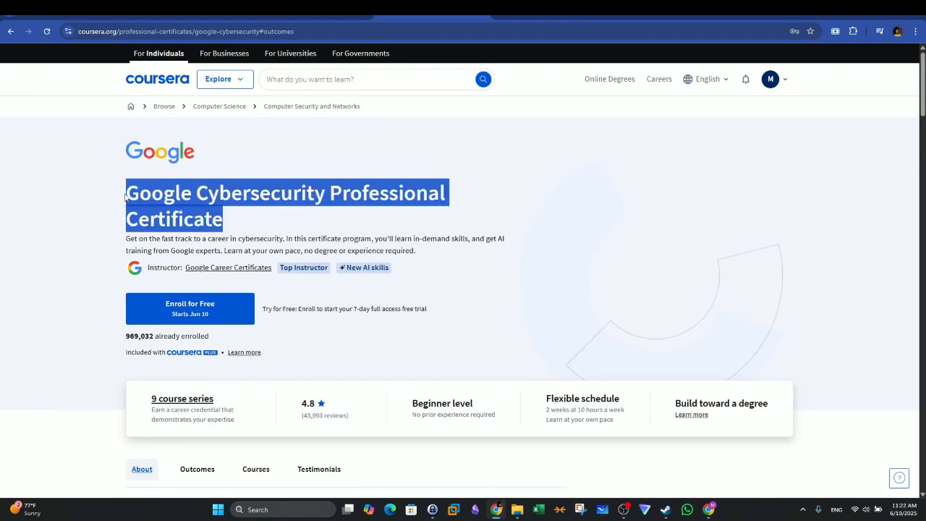
{"action": "left_click", "coordinate": [338, 226]}
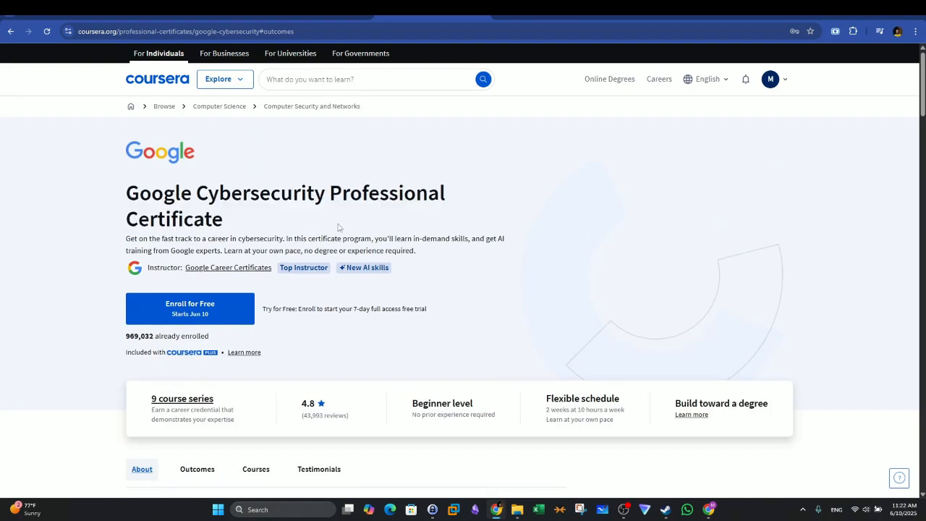
Step: Jump to the course list and expand Automate Cybersecurity Tasks with Python details
{"action": "scroll", "scroll_direction": "down", "scroll_amount": 3}
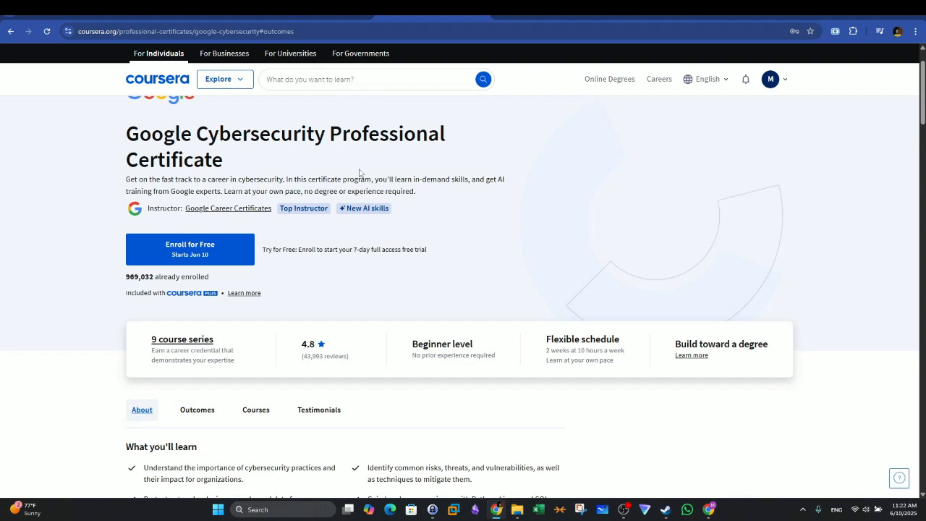
{"action": "mouse_move", "coordinate": [211, 167]}
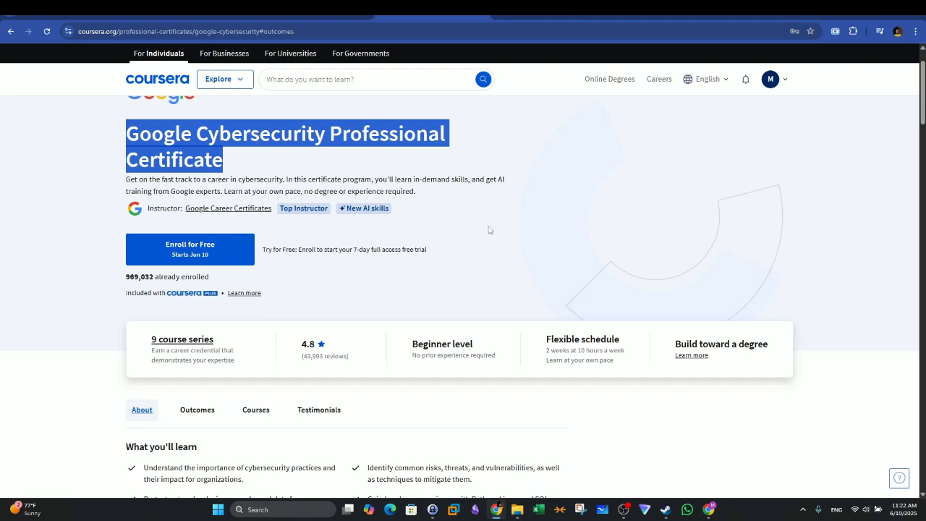
{"action": "scroll", "scroll_direction": "down", "scroll_amount": 3}
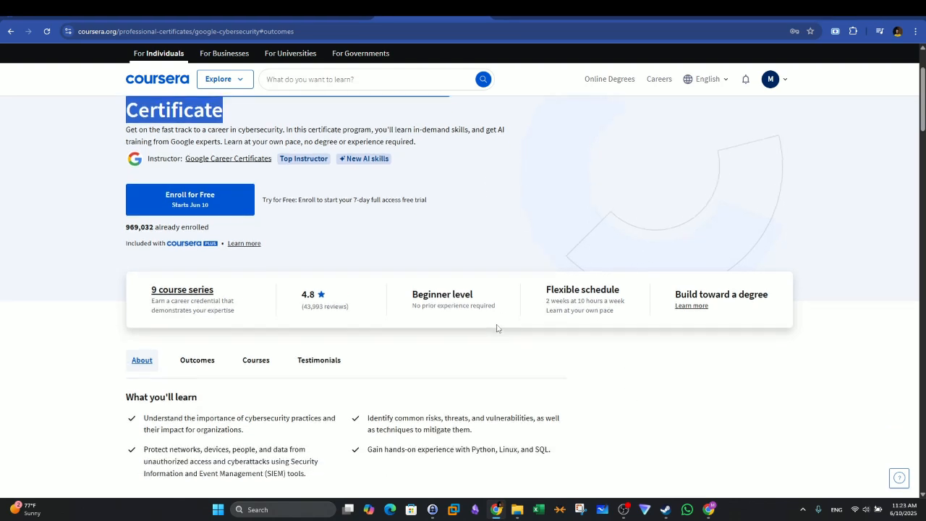
{"action": "scroll", "scroll_direction": "down", "scroll_amount": 3}
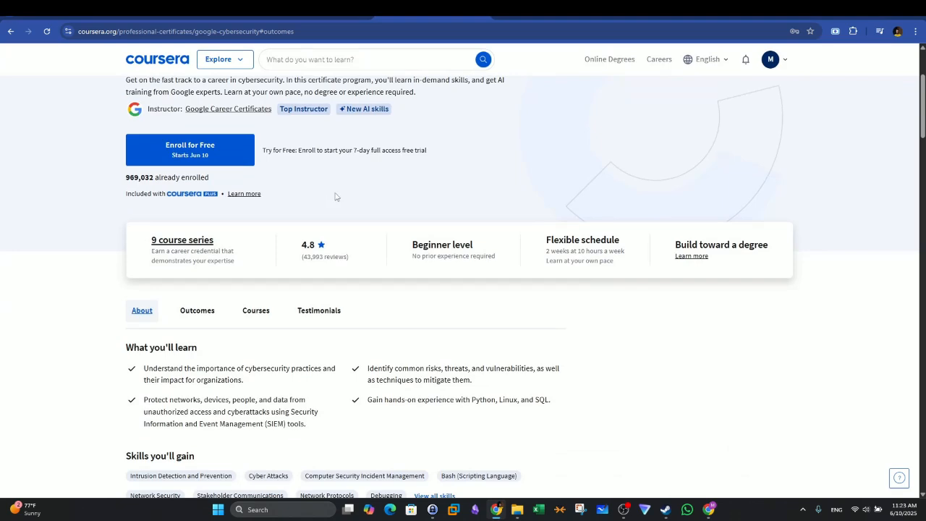
{"action": "scroll", "scroll_direction": "down", "scroll_amount": 3}
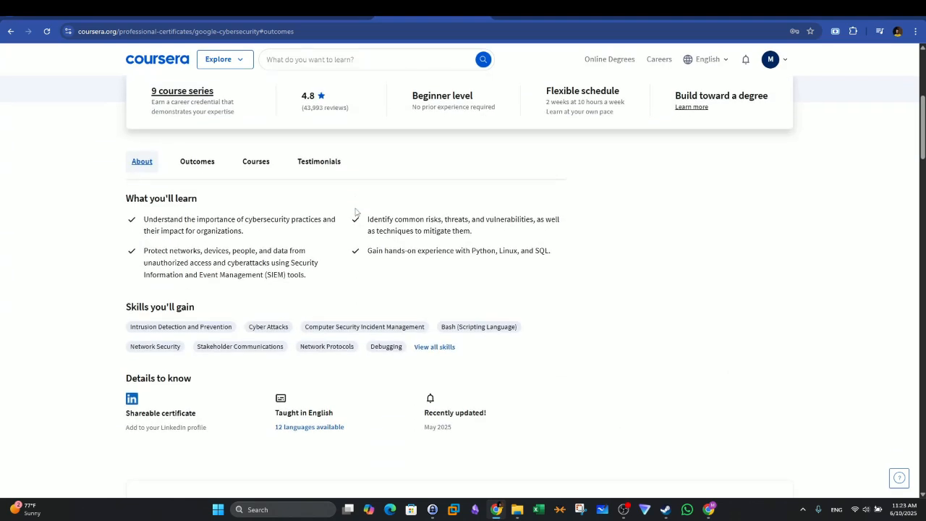
{"action": "left_click", "coordinate": [197, 160]}
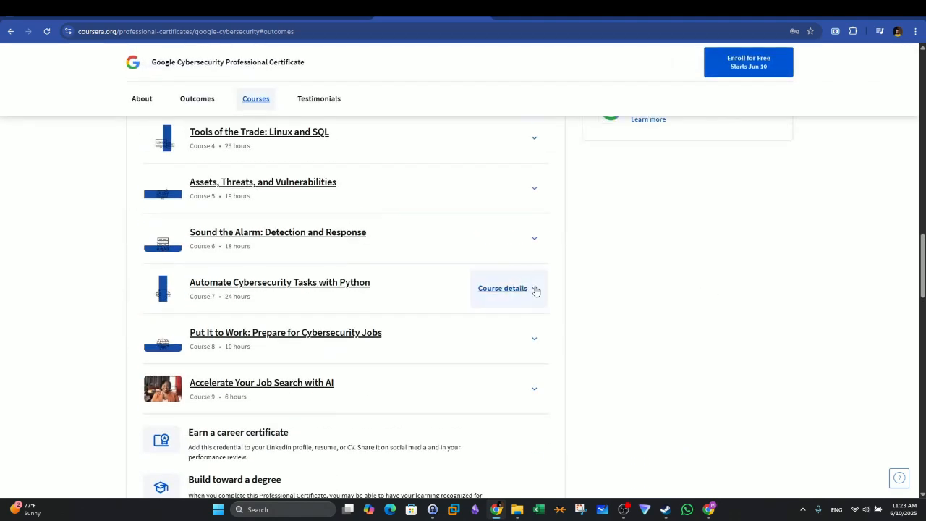
{"action": "left_click", "coordinate": [502, 288]}
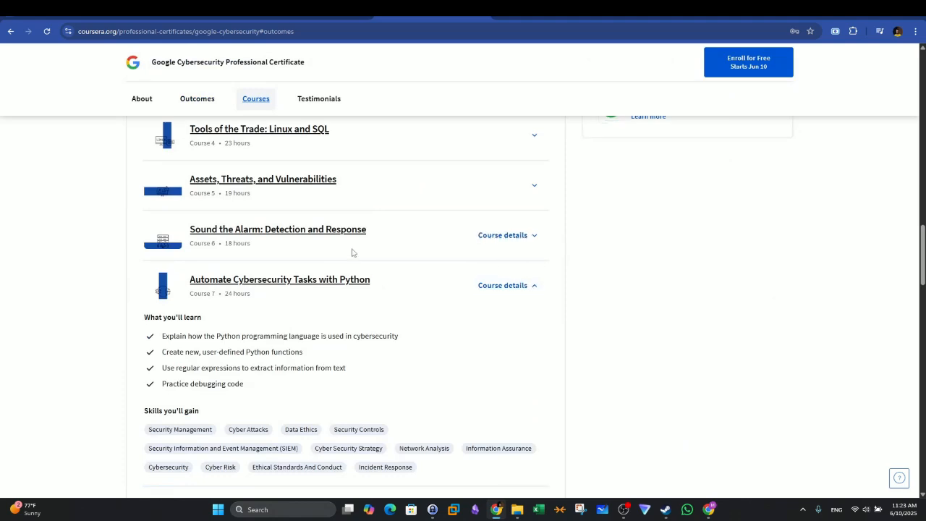
{"action": "scroll", "scroll_direction": "down", "scroll_amount": 3}
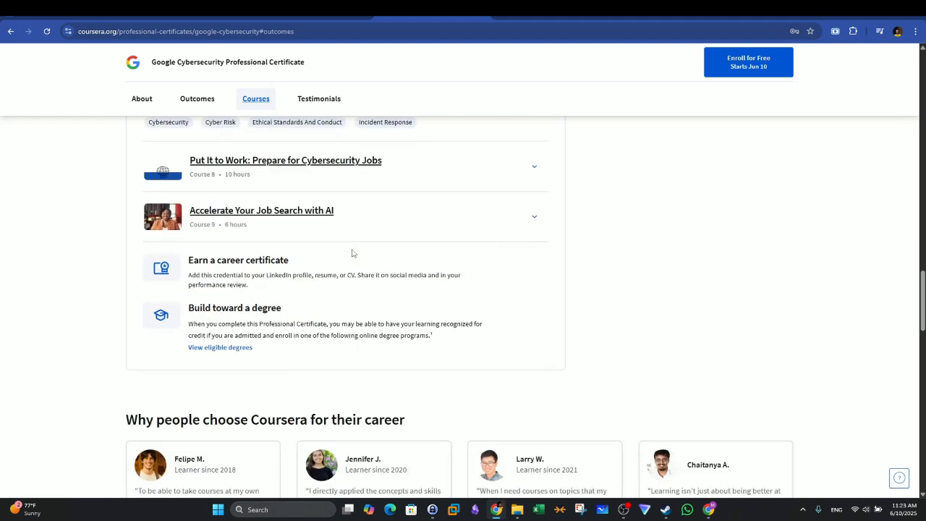
{"action": "mouse_move", "coordinate": [355, 253]}
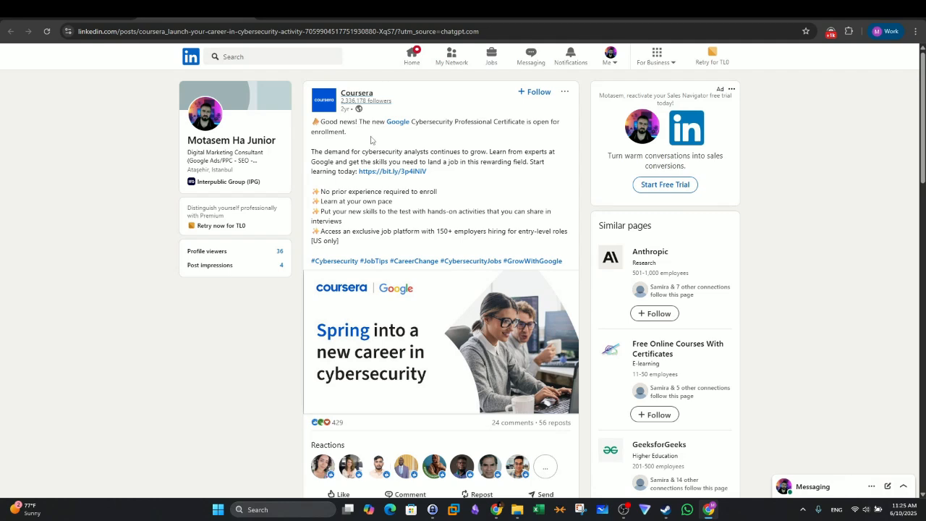
{"action": "mouse_move", "coordinate": [369, 137]}
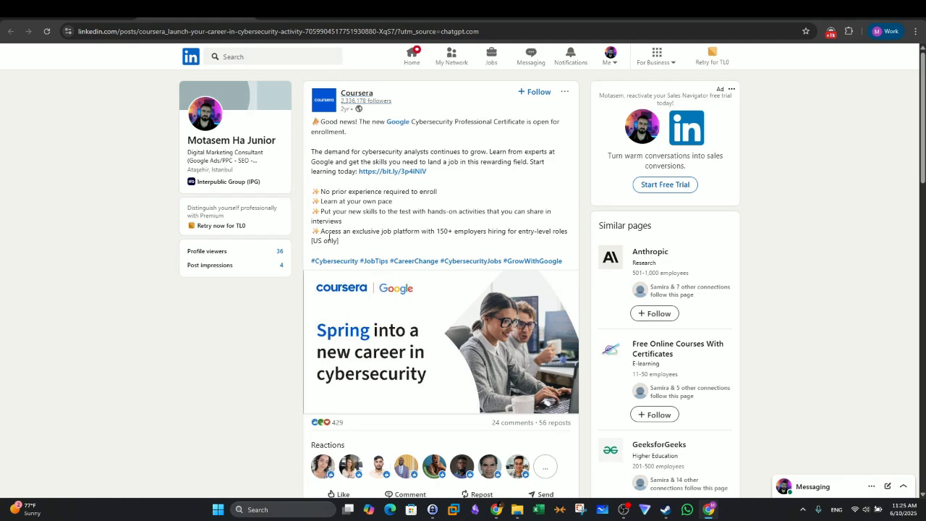
Step: Highlight the exclusive job platform line in Coursera's LinkedIn post, then clear the highlight
{"action": "left_click_drag", "start_coordinate": [321, 230], "coordinate": [411, 231]}
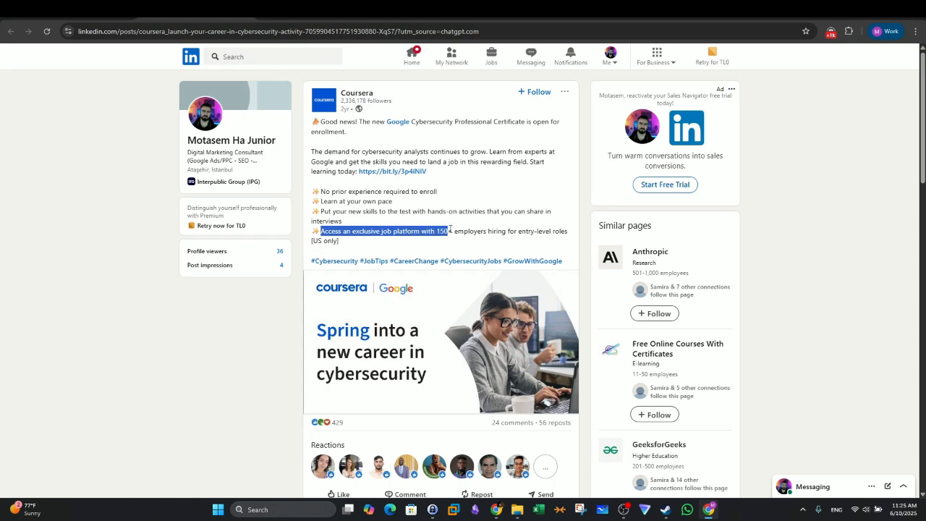
{"action": "left_click_drag", "start_coordinate": [448, 230], "coordinate": [561, 230]}
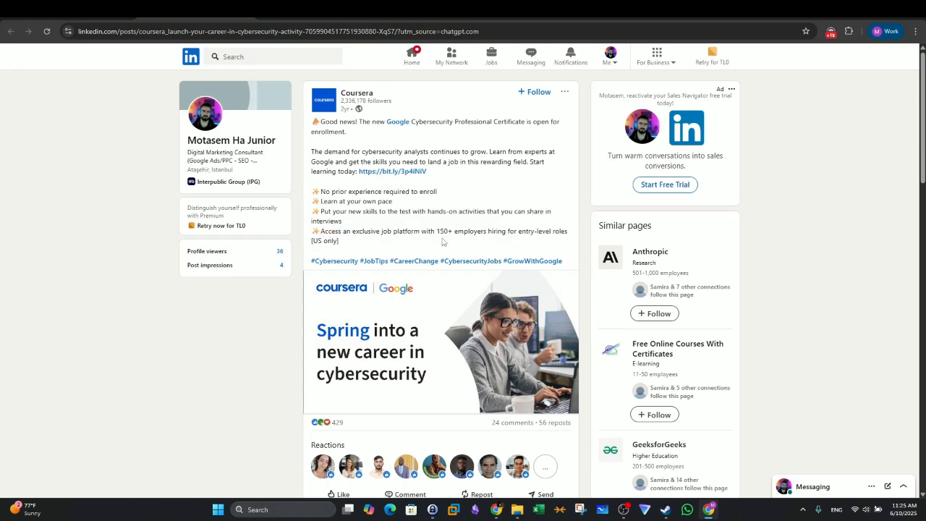
{"action": "double_click", "coordinate": [324, 240]}
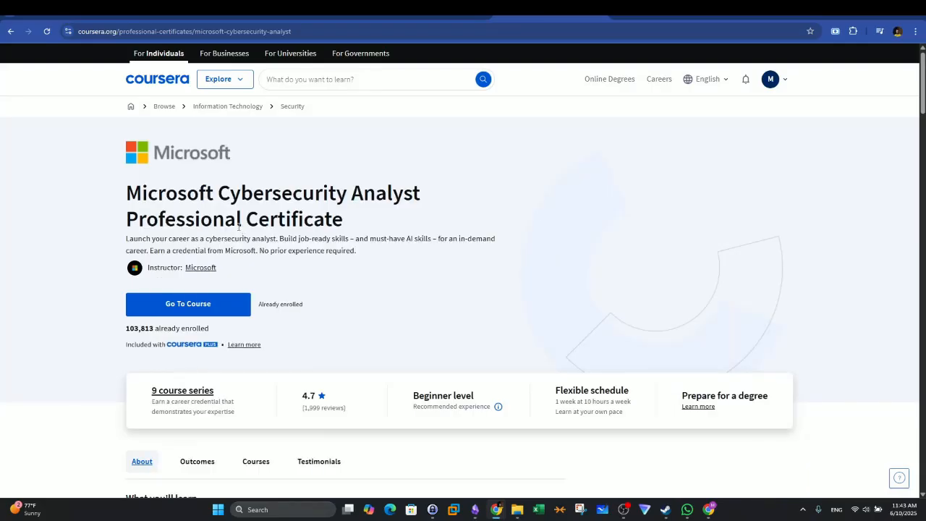
Step: Highlight the Microsoft Cybersecurity Analyst certificate title and jump to its Outcomes section
{"action": "left_click_drag", "start_coordinate": [134, 192], "coordinate": [344, 219]}
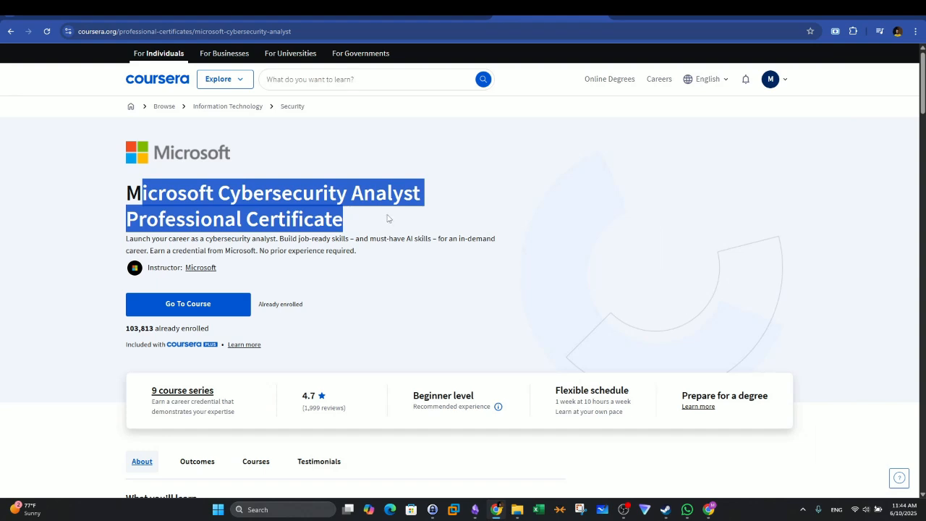
{"action": "mouse_move", "coordinate": [389, 204]}
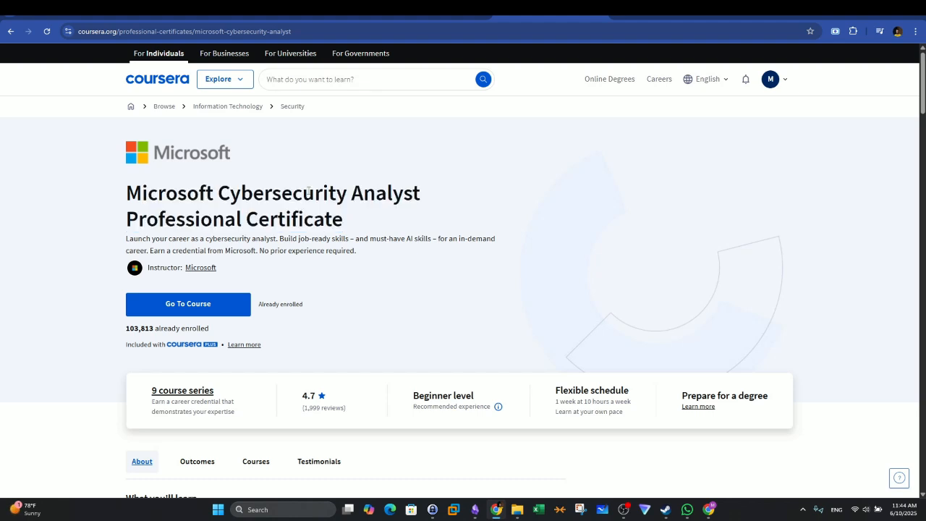
{"action": "mouse_move", "coordinate": [317, 207]}
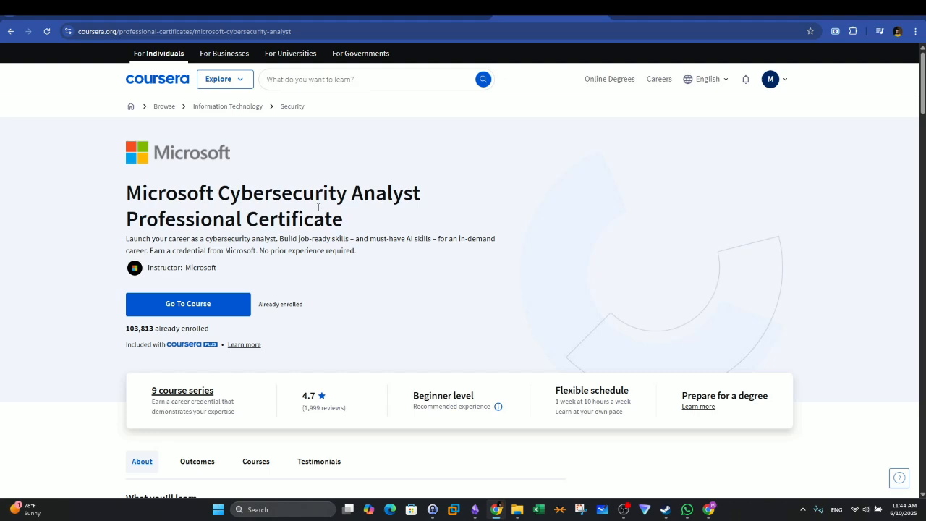
{"action": "left_click", "coordinate": [197, 461]}
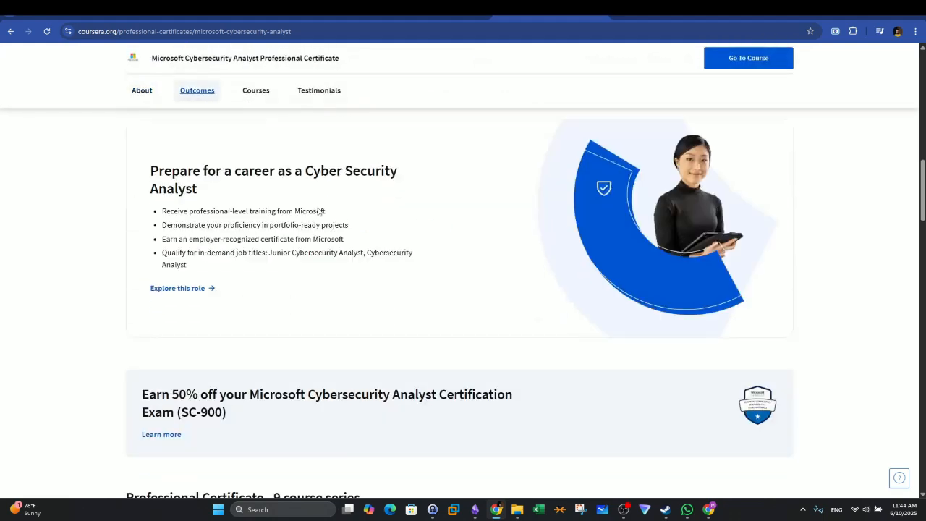
Step: Jump to the course list and scroll through the Microsoft Defender and Tools and Technologies course details
{"action": "left_click", "coordinate": [256, 90]}
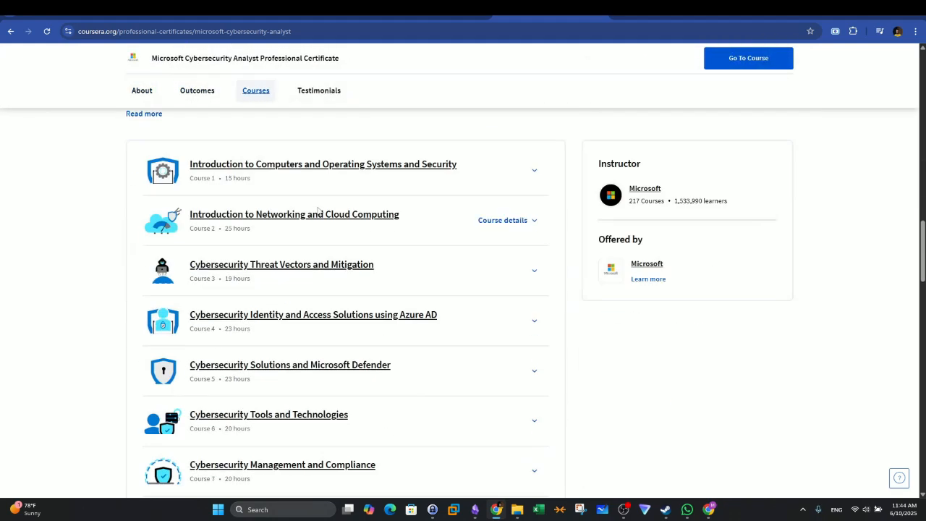
{"action": "scroll", "scroll_direction": "down", "scroll_amount": 3}
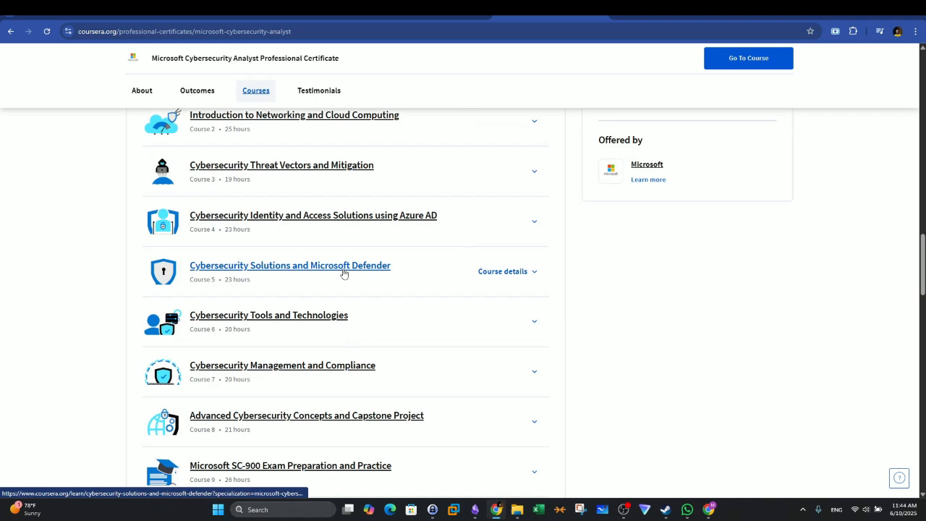
{"action": "mouse_move", "coordinate": [423, 221]}
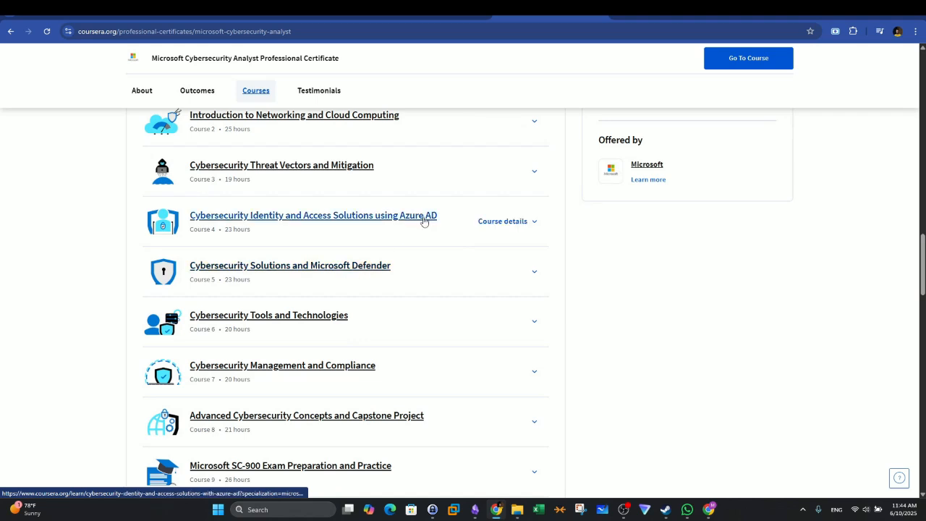
{"action": "scroll", "scroll_direction": "down", "scroll_amount": 3}
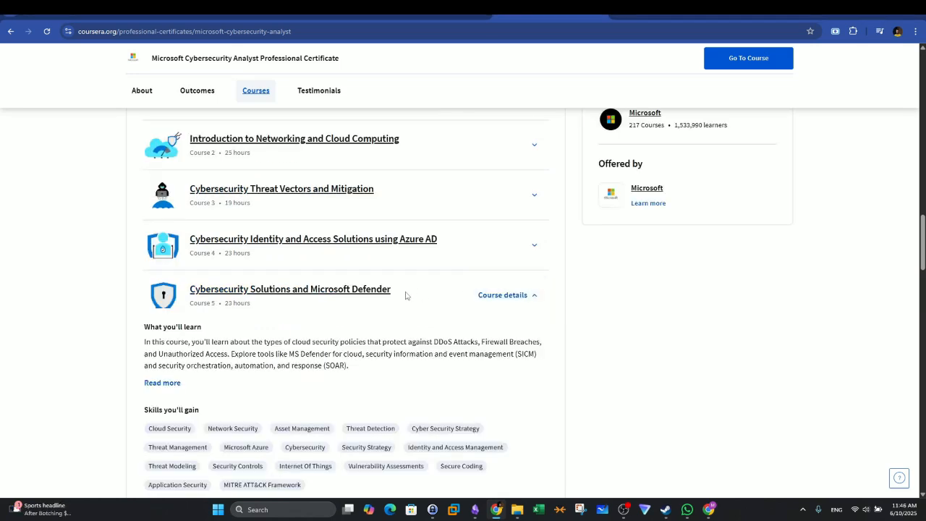
{"action": "mouse_move", "coordinate": [434, 290]}
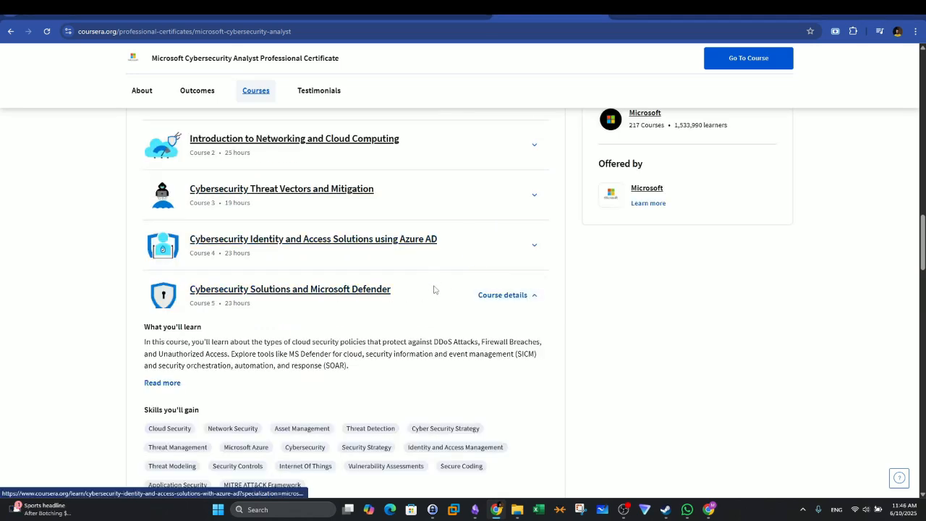
{"action": "scroll", "scroll_direction": "down", "scroll_amount": 3}
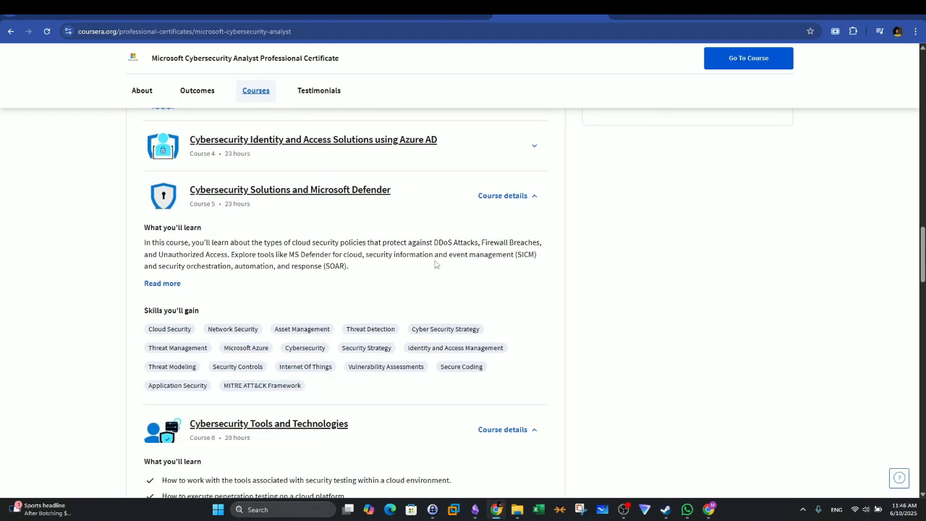
{"action": "mouse_move", "coordinate": [426, 259]}
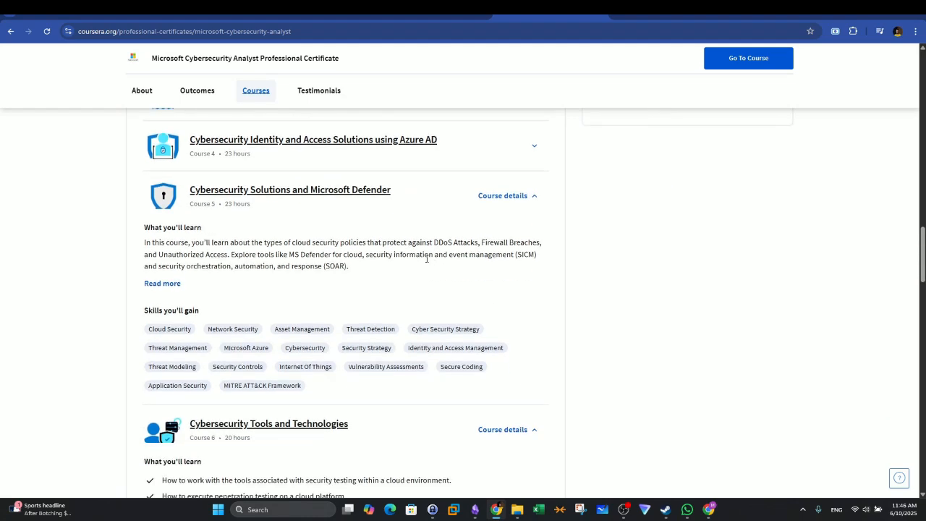
{"action": "scroll", "scroll_direction": "down", "scroll_amount": 3}
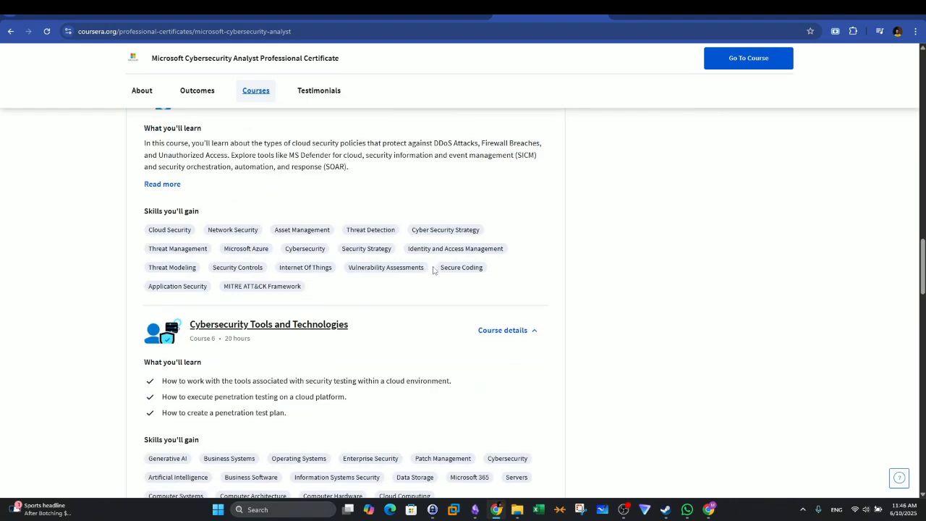
{"action": "scroll", "scroll_direction": "down", "scroll_amount": 3}
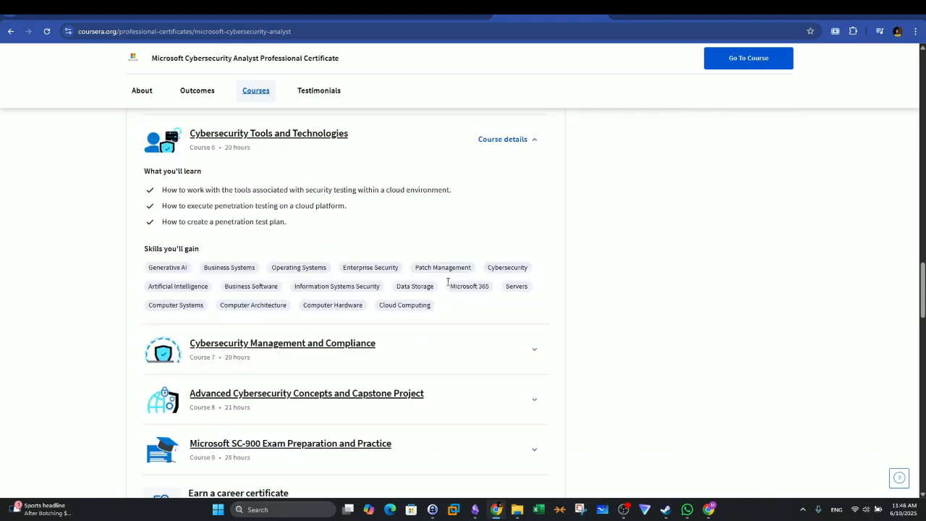
{"action": "scroll", "scroll_direction": "up", "scroll_amount": 3}
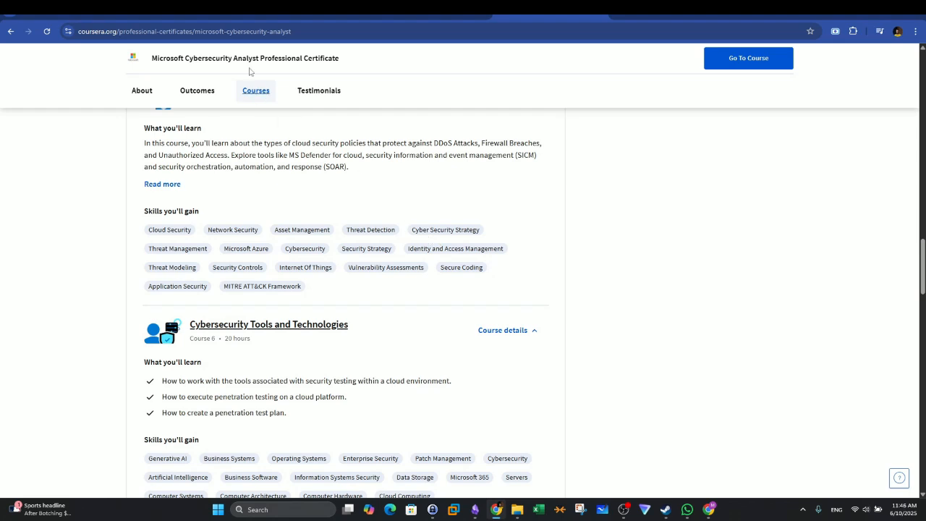
{"action": "mouse_move", "coordinate": [284, 195]}
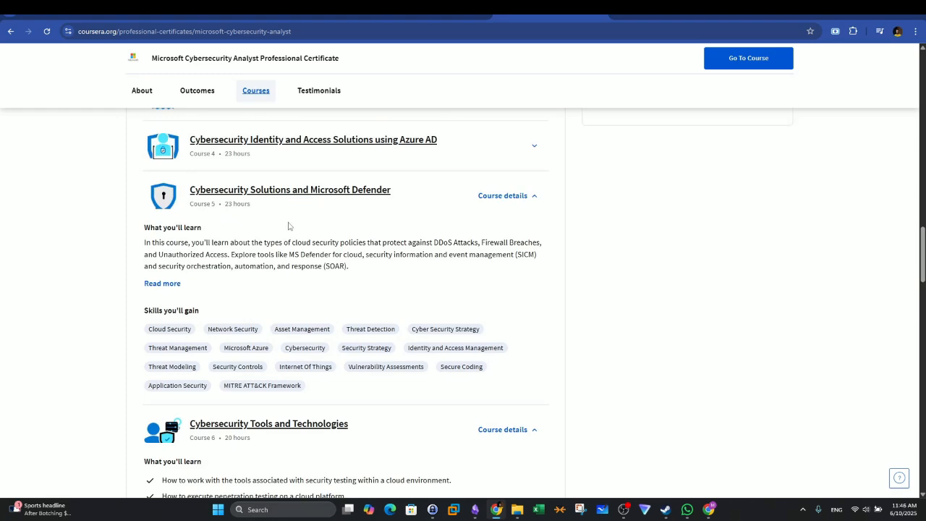
{"action": "mouse_move", "coordinate": [291, 239]}
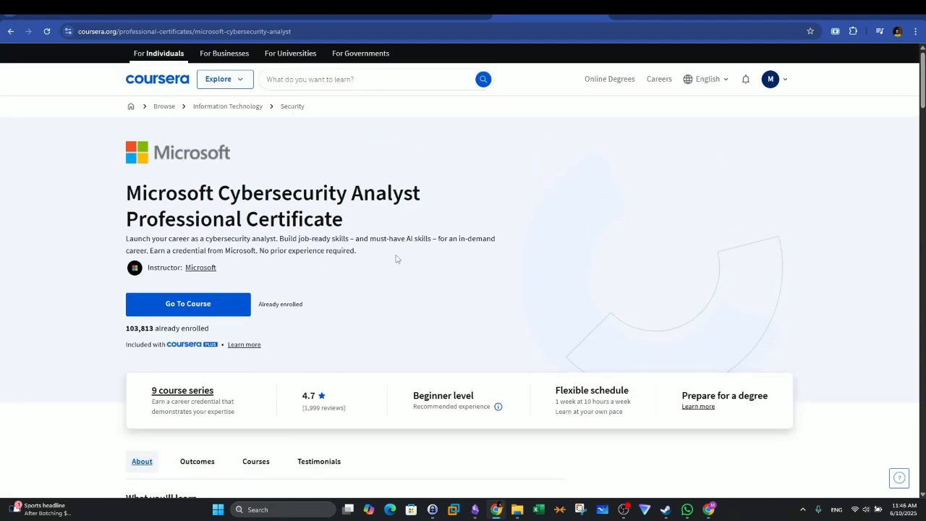
{"action": "mouse_move", "coordinate": [403, 254]}
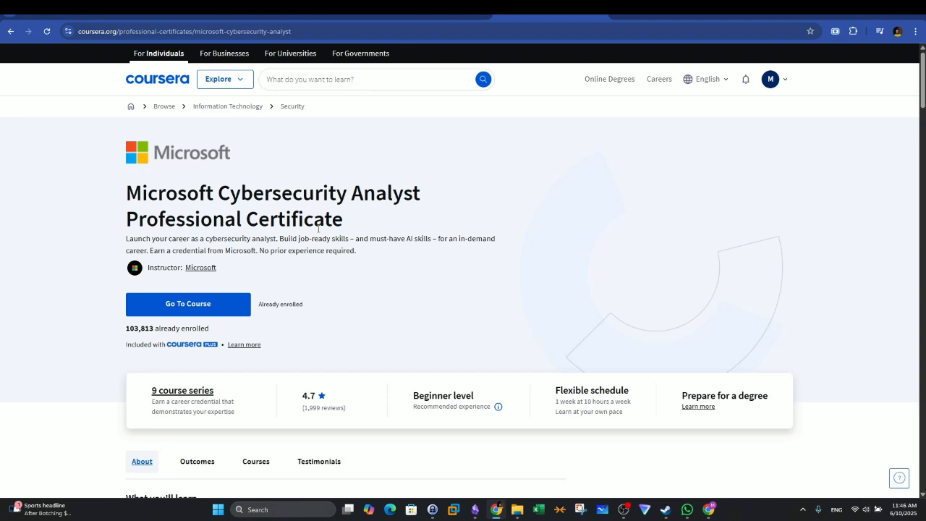
{"action": "scroll", "scroll_direction": "down", "scroll_amount": 3}
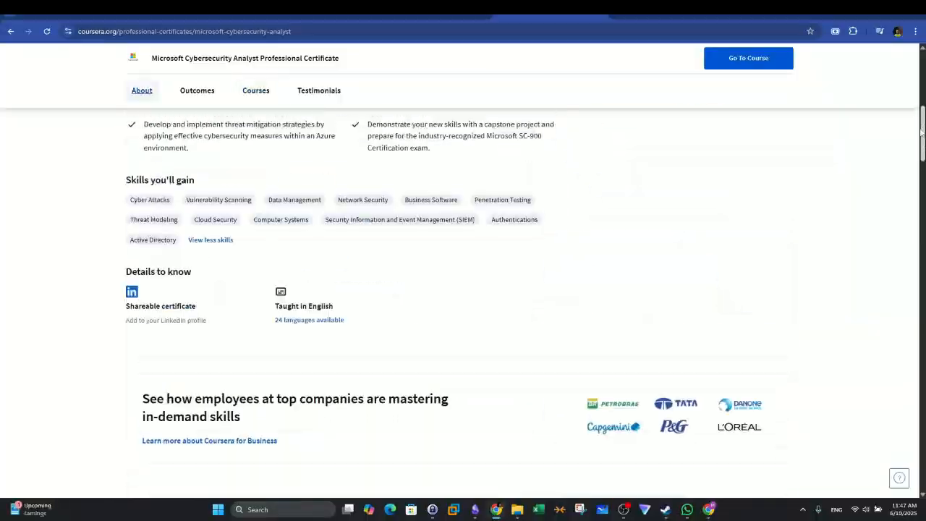
{"action": "left_click", "coordinate": [256, 90]}
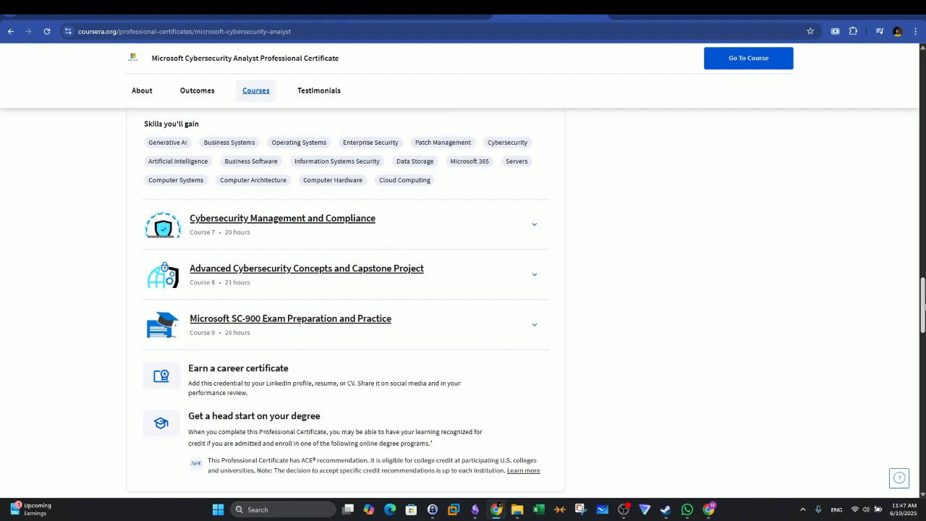
{"action": "scroll", "scroll_direction": "down", "scroll_amount": 3}
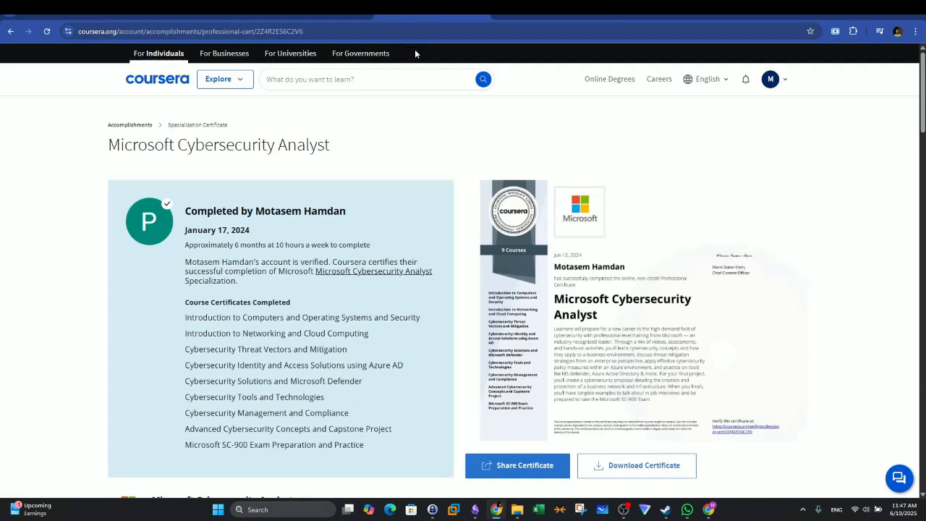
{"action": "scroll", "scroll_direction": "down", "scroll_amount": 3}
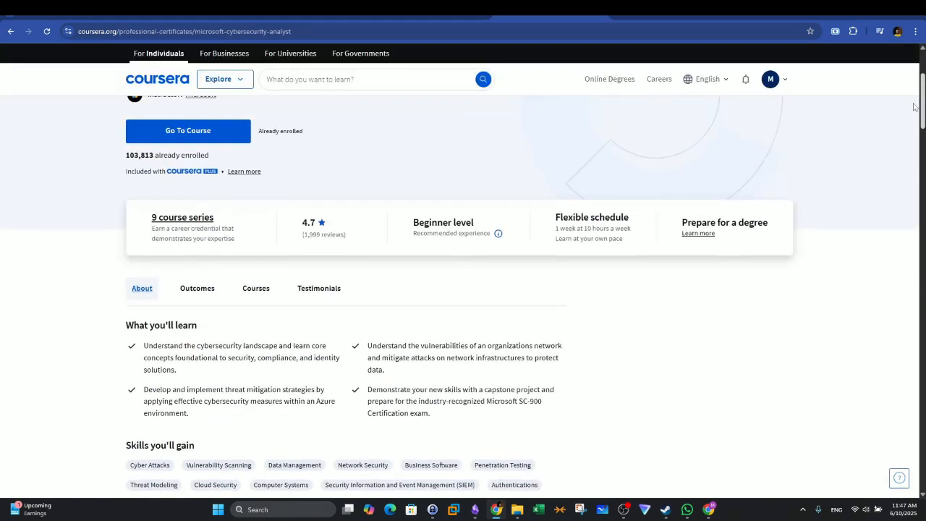
{"action": "scroll", "scroll_direction": "up", "scroll_amount": 3}
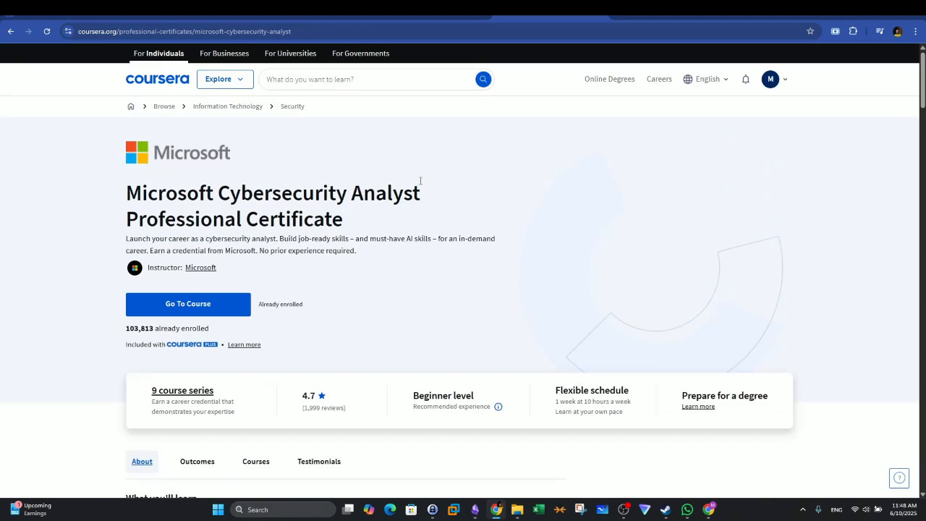
{"action": "mouse_move", "coordinate": [342, 116]}
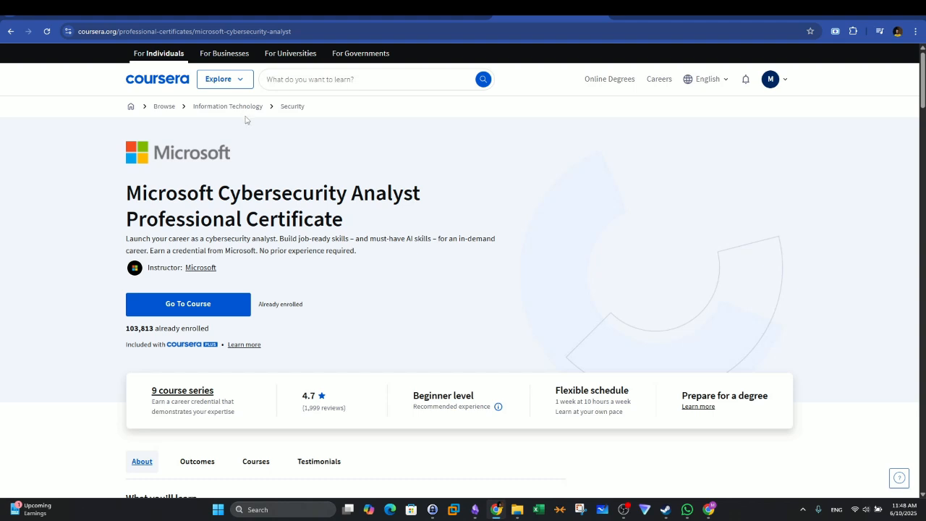
{"action": "mouse_move", "coordinate": [364, 333]}
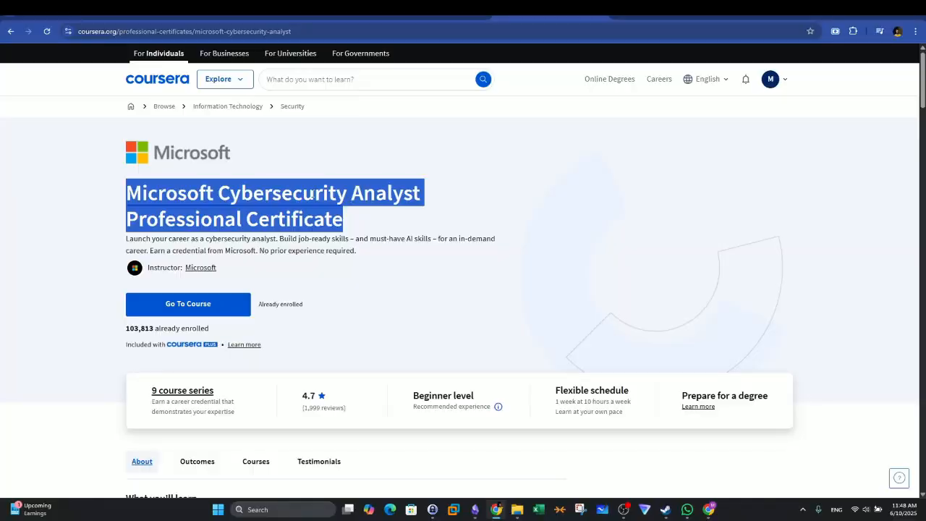
{"action": "scroll", "scroll_direction": "down", "scroll_amount": 3}
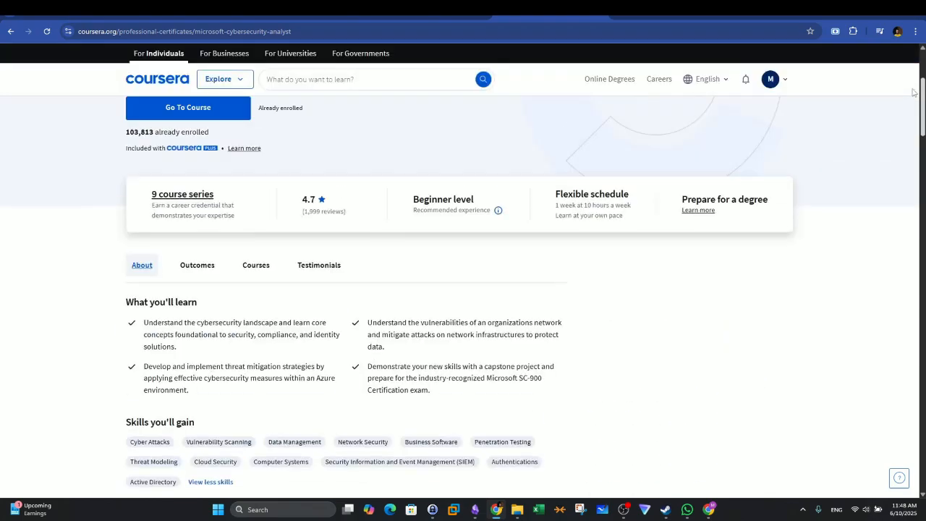
{"action": "scroll", "scroll_direction": "down", "scroll_amount": 3}
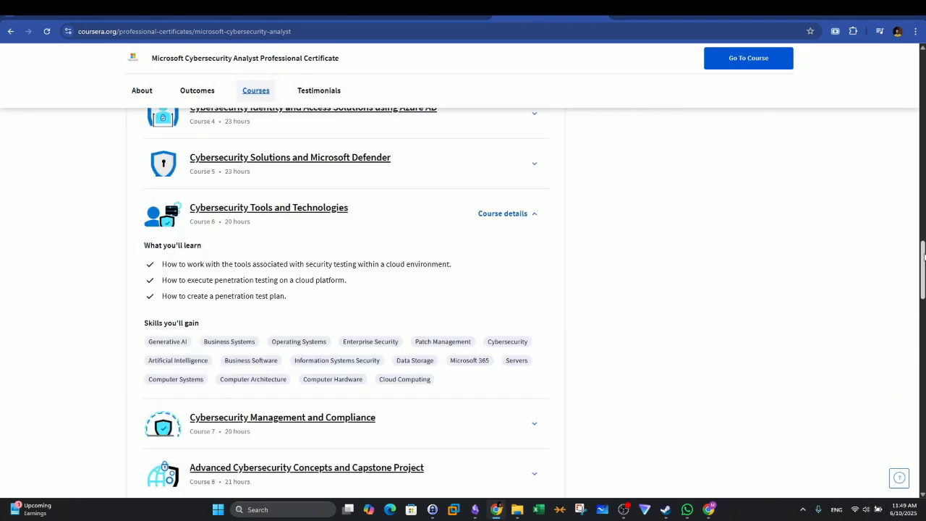
Step: Expand Advanced Cybersecurity Concepts and Capstone Project details, scroll its skills, then collapse it
{"action": "left_click", "coordinate": [507, 213]}
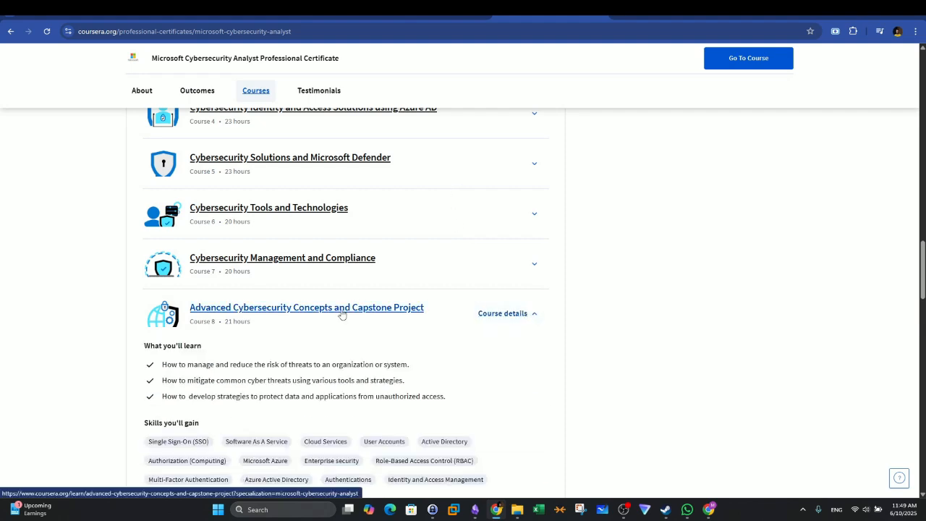
{"action": "scroll", "scroll_direction": "down", "scroll_amount": 3}
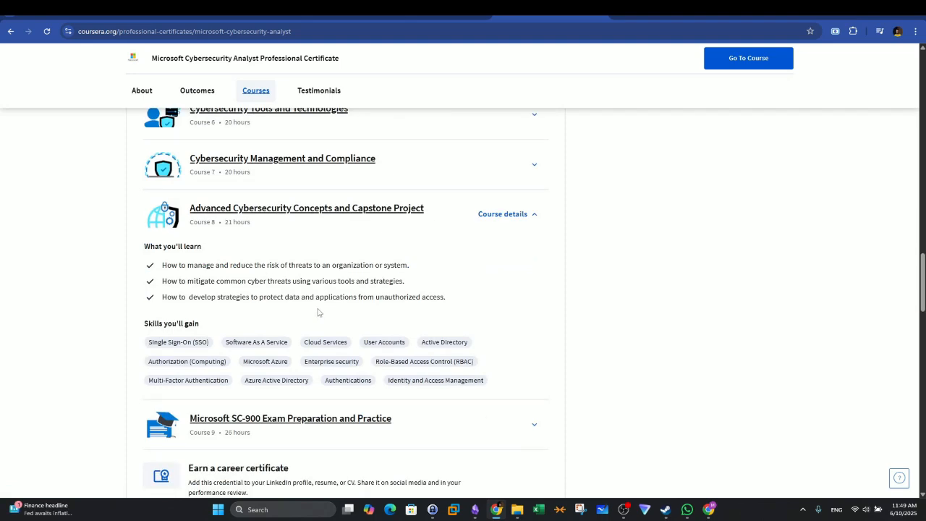
{"action": "mouse_move", "coordinate": [311, 307]}
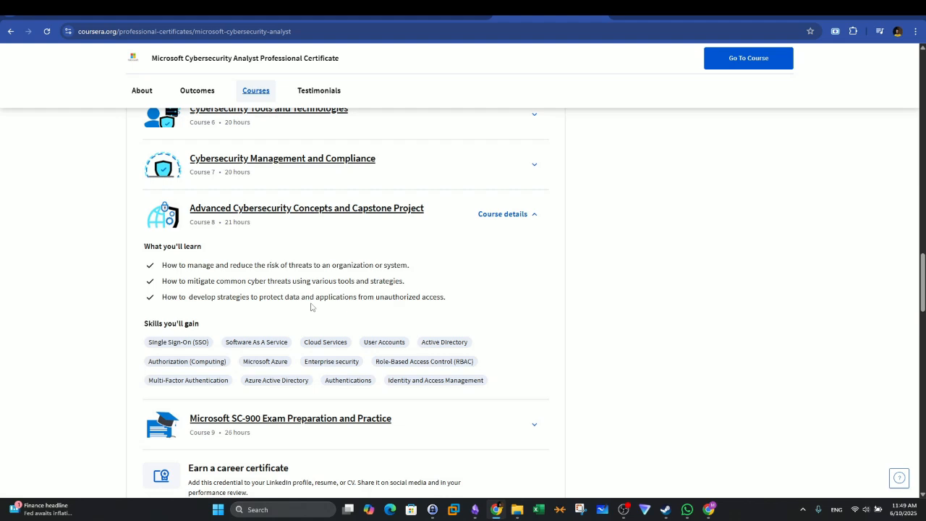
{"action": "mouse_move", "coordinate": [259, 286]}
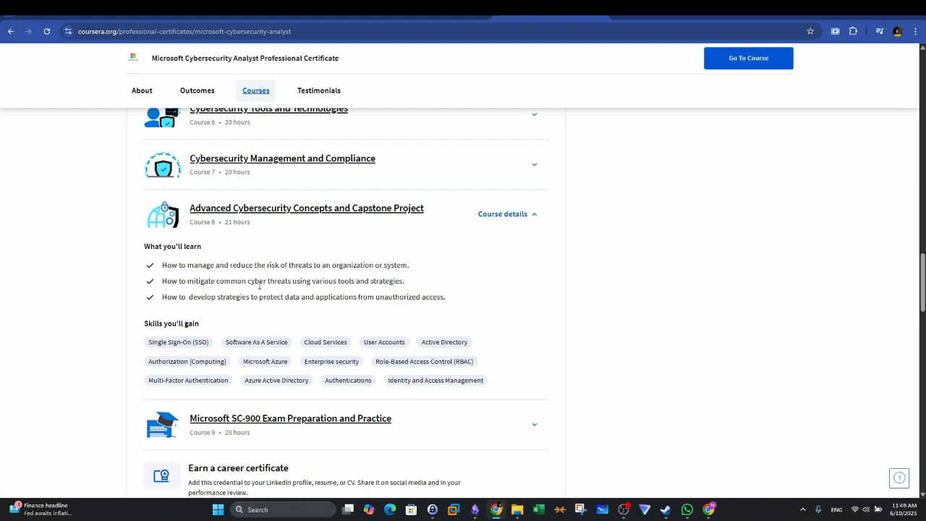
{"action": "left_click", "coordinate": [502, 214]}
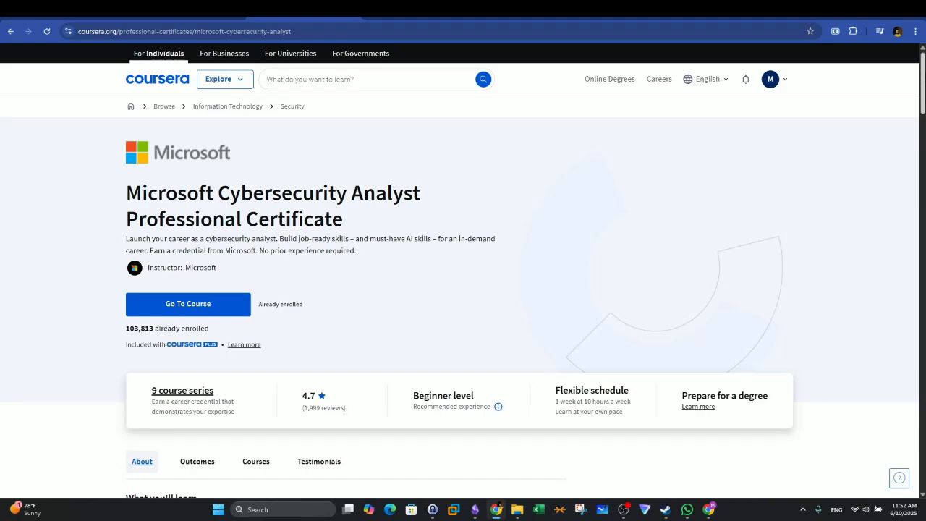
Step: Scroll to Coursera's Outcomes section and select SC-900 in the 50% exam discount offer
{"action": "scroll", "scroll_direction": "down", "scroll_amount": 3}
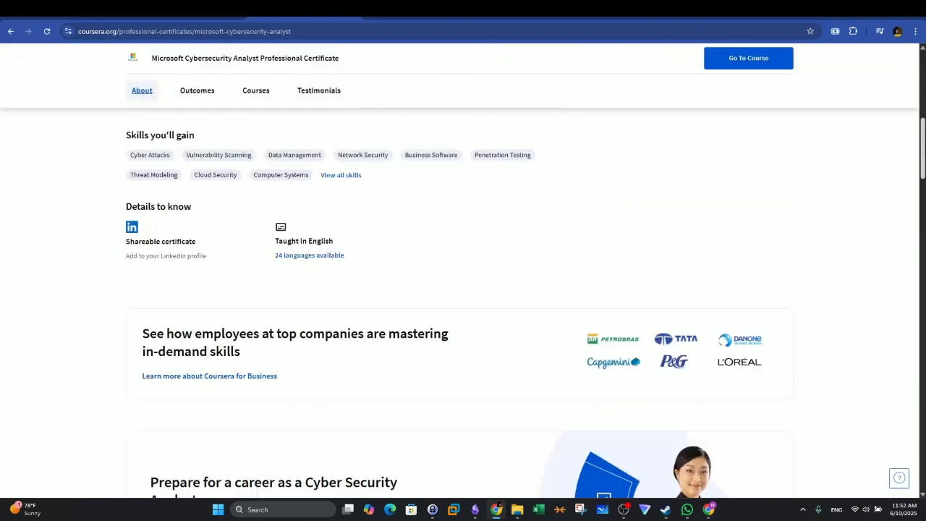
{"action": "scroll", "scroll_direction": "down", "scroll_amount": 3}
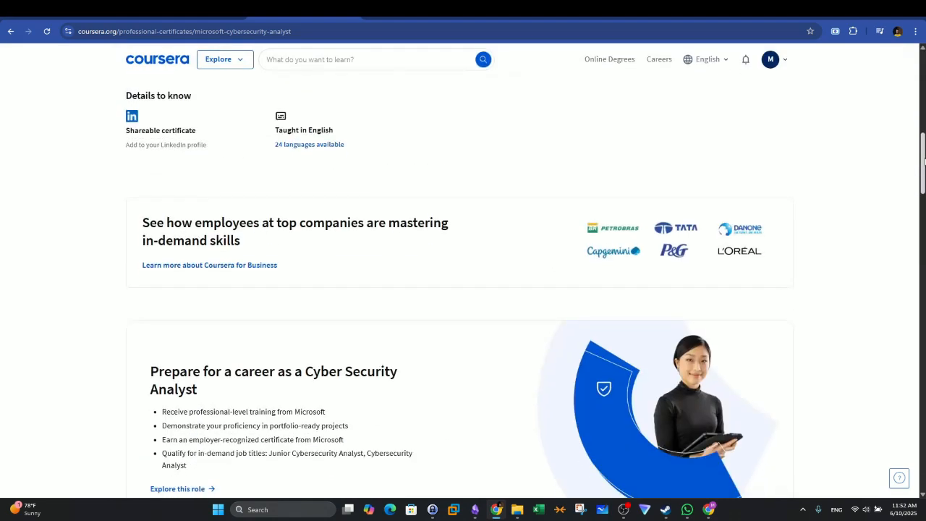
{"action": "scroll", "scroll_direction": "down", "scroll_amount": 3}
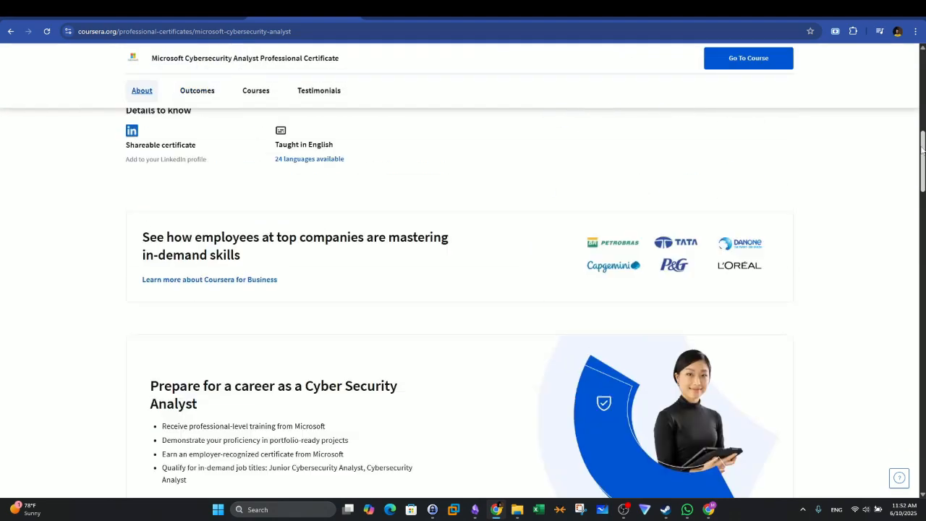
{"action": "scroll", "scroll_direction": "up", "scroll_amount": 3}
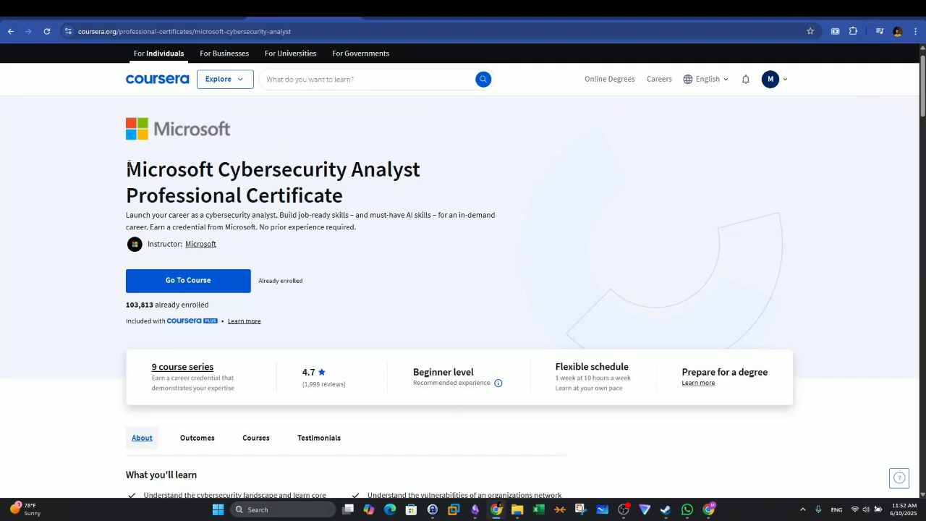
{"action": "scroll", "scroll_direction": "down", "scroll_amount": 3}
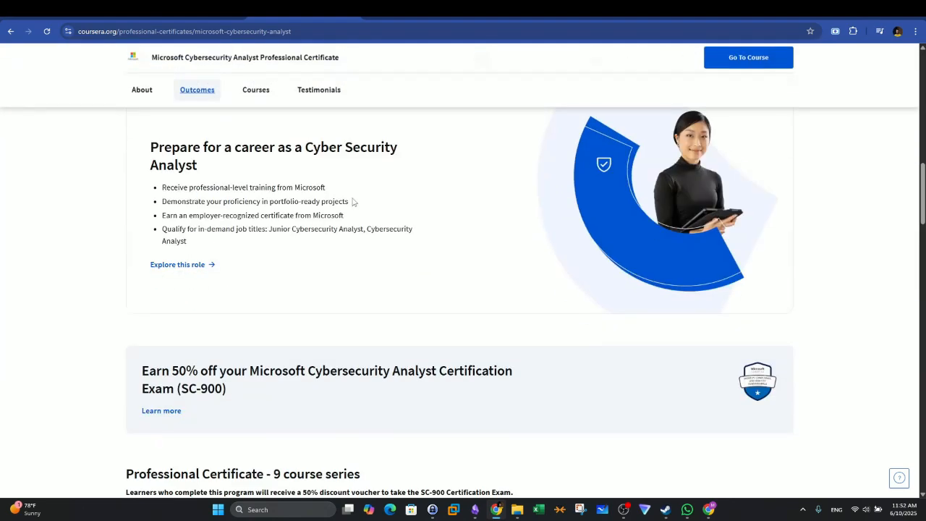
{"action": "scroll", "scroll_direction": "down", "scroll_amount": 3}
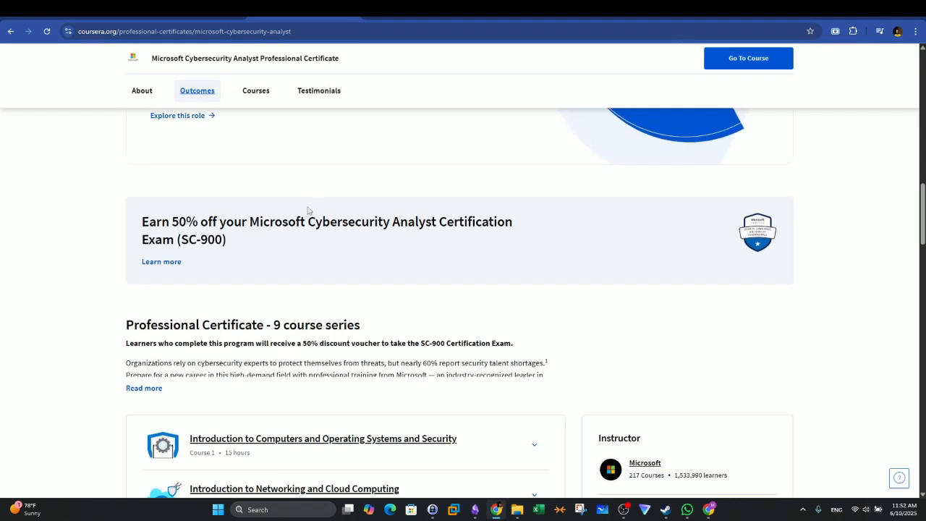
{"action": "double_click", "coordinate": [190, 239]}
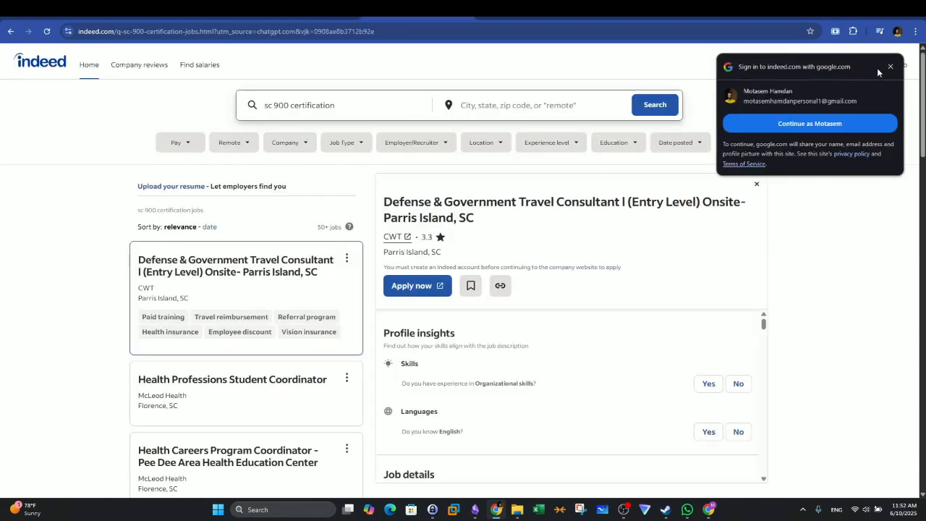
Step: Dismiss Indeed's Google sign-in prompt and mark the 50+ SC-900 job count
{"action": "left_click", "coordinate": [891, 66]}
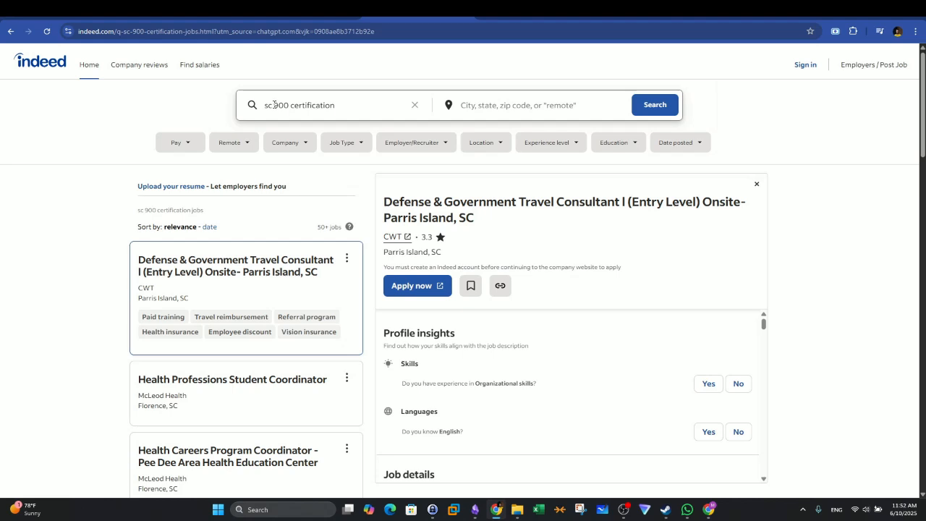
{"action": "double_click", "coordinate": [281, 105]}
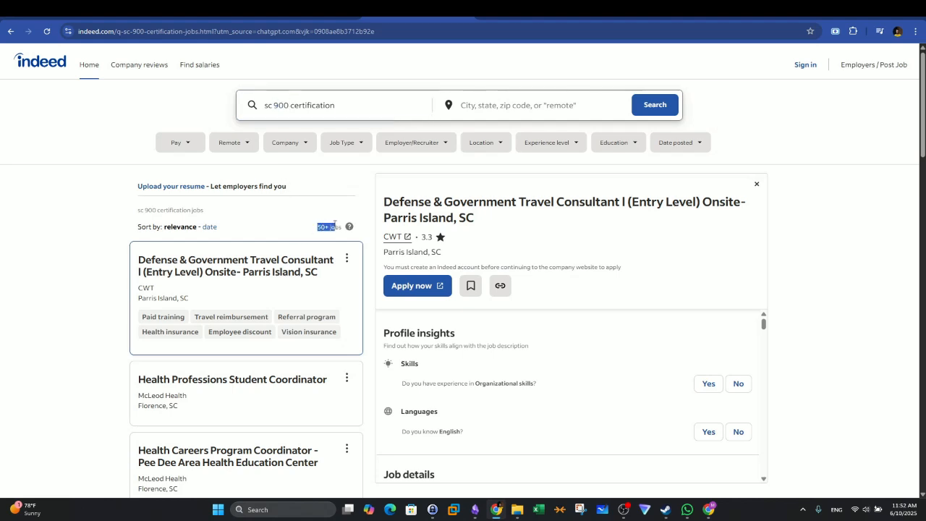
{"action": "mouse_move", "coordinate": [328, 238]}
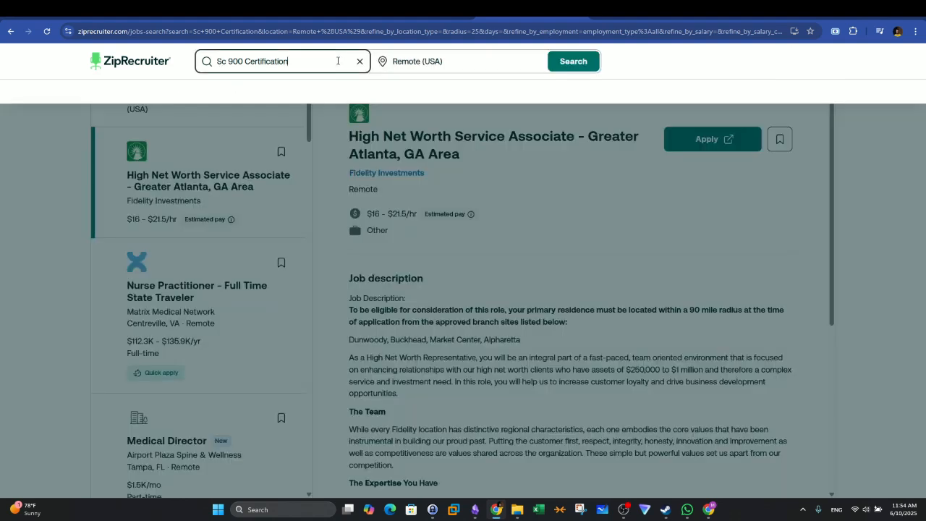
Step: Try 'USA', 'united state' and 'germ' as ZipRecruiter locations for the SC 900 search
{"action": "left_click", "coordinate": [460, 61]}
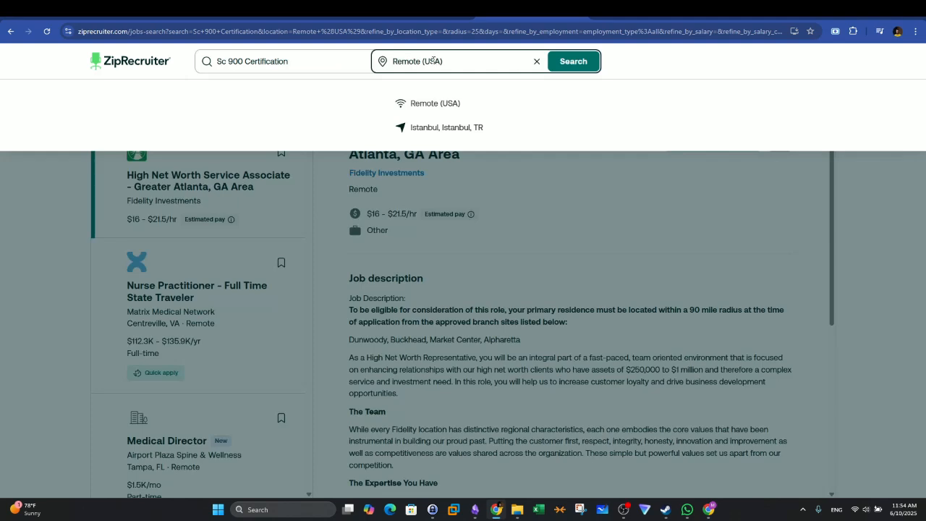
{"action": "type", "text": "USA"}
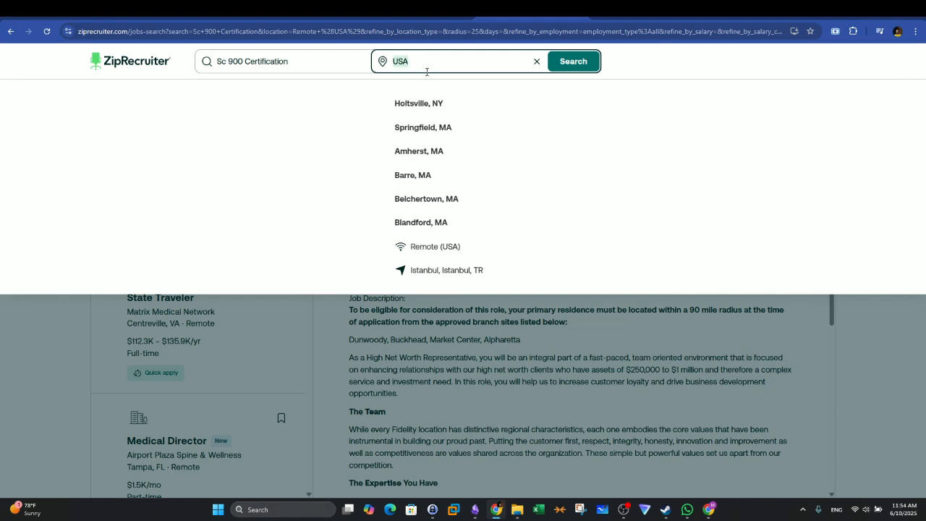
{"action": "type", "text": "united state"}
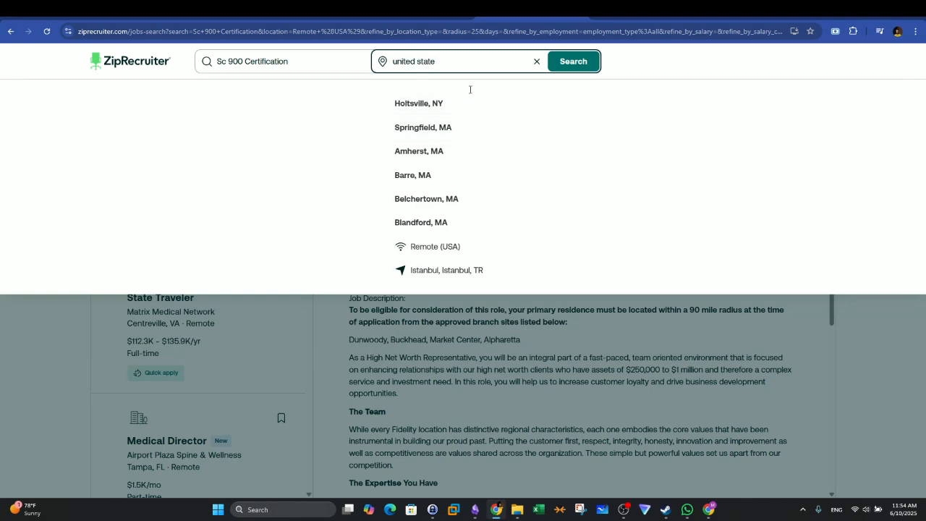
{"action": "type", "text": "germ"}
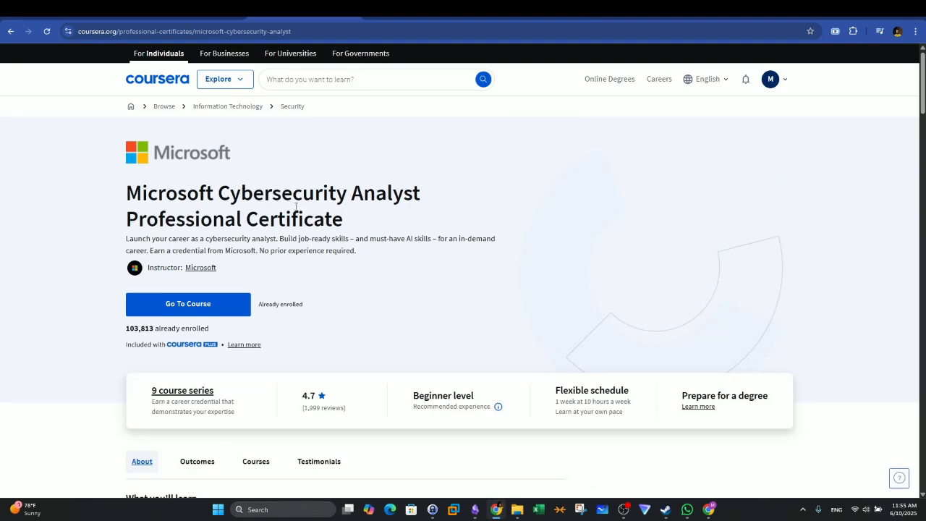
Step: Highlight the Microsoft Cybersecurity Analyst certificate title, description and outcome text on Coursera
{"action": "left_click_drag", "start_coordinate": [126, 193], "coordinate": [380, 250]}
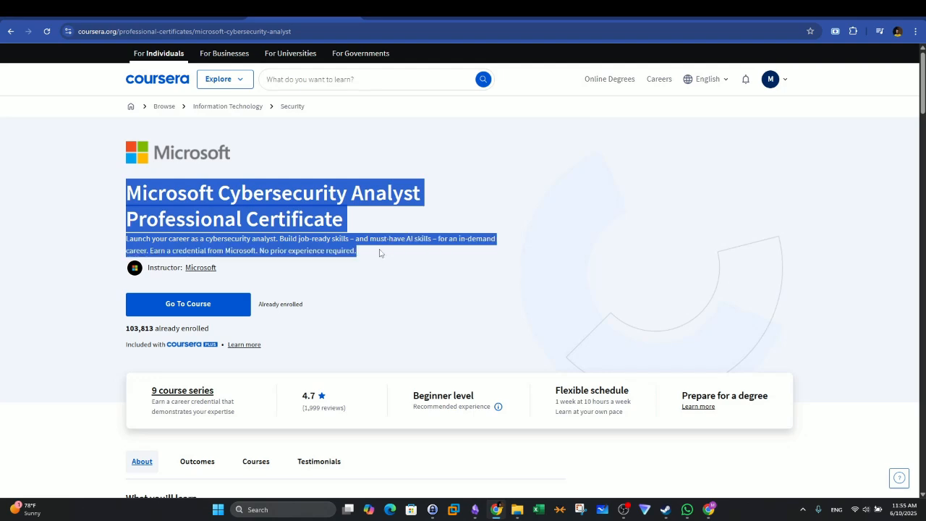
{"action": "scroll", "scroll_direction": "down", "scroll_amount": 3}
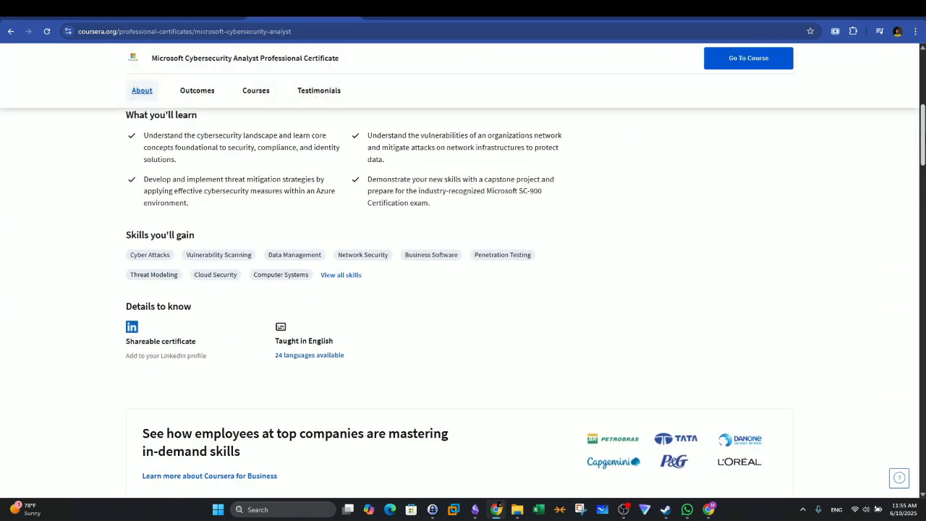
{"action": "left_click", "coordinate": [197, 90]}
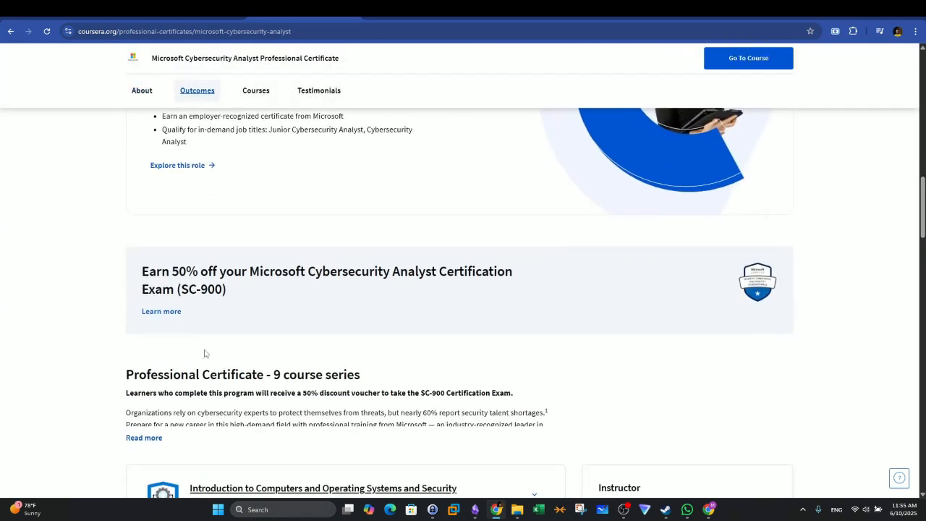
{"action": "left_click_drag", "start_coordinate": [260, 271], "coordinate": [409, 271]}
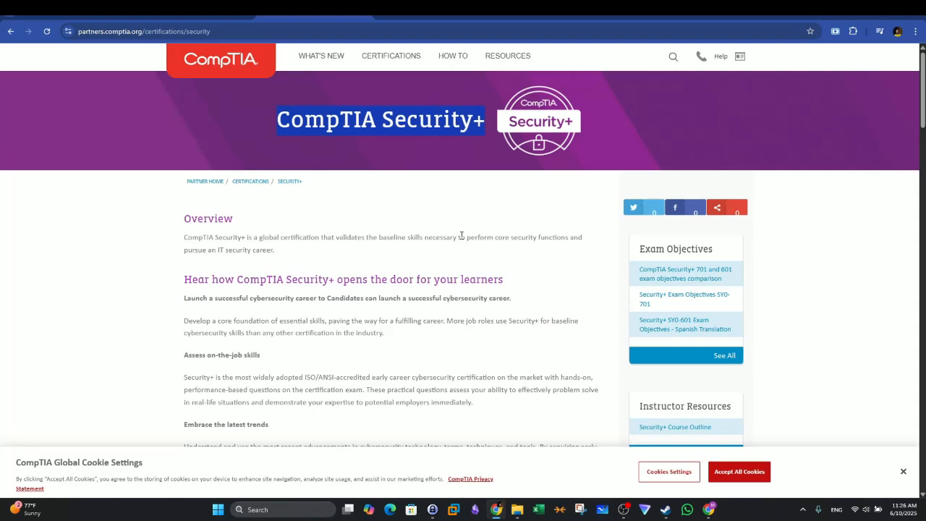
{"action": "mouse_move", "coordinate": [446, 194]}
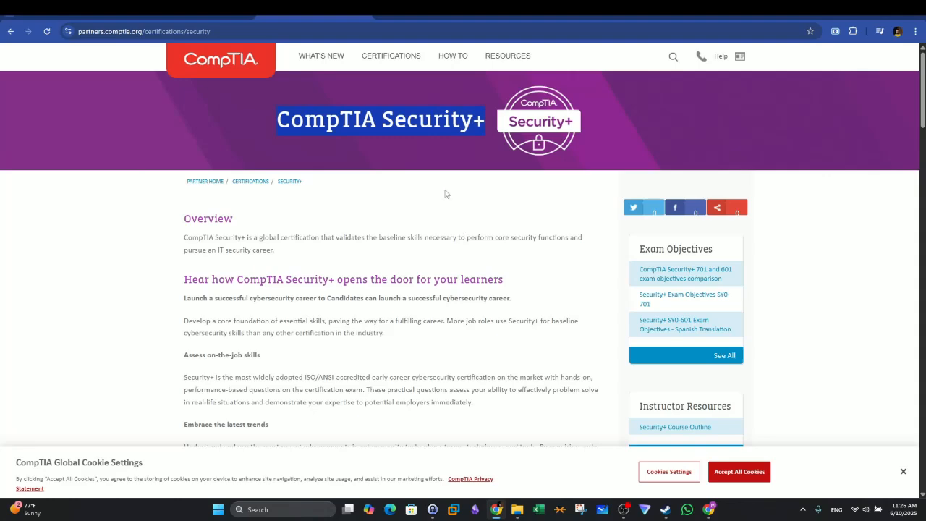
Step: Scroll past Overview and Key Benefits to the SY0-701 domains table showing Security Operations 28%
{"action": "scroll", "scroll_direction": "down", "scroll_amount": 3}
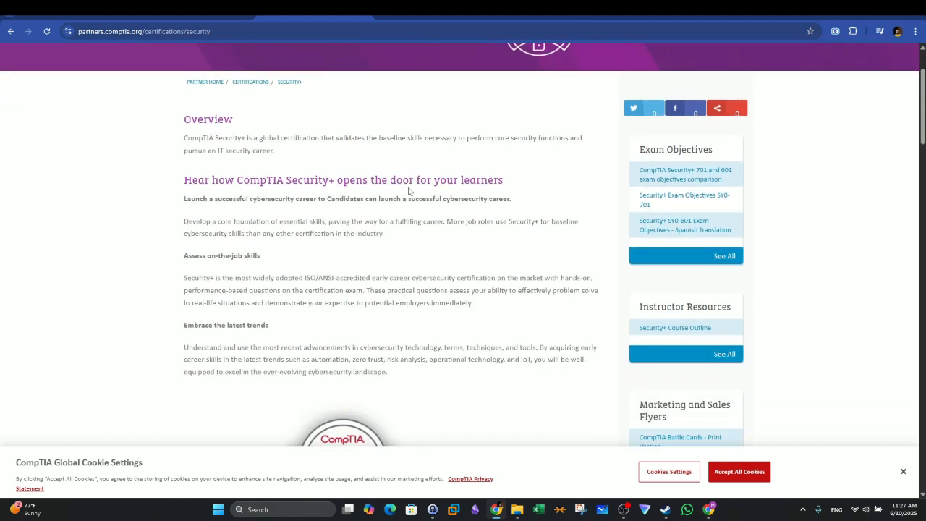
{"action": "mouse_move", "coordinate": [434, 194]}
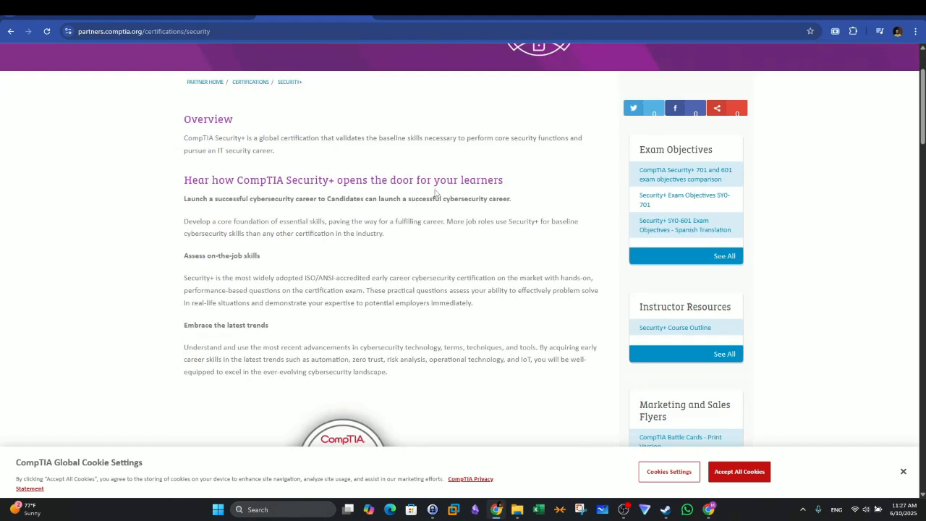
{"action": "scroll", "scroll_direction": "down", "scroll_amount": 3}
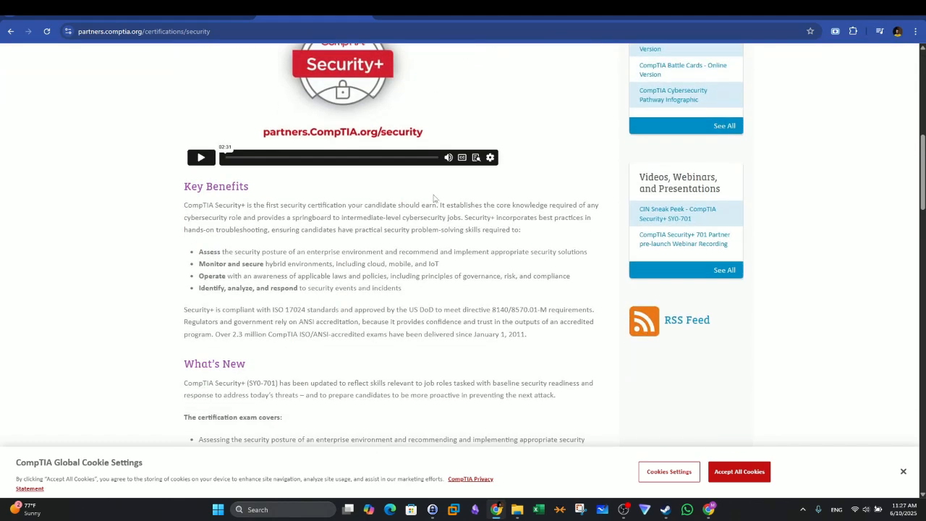
{"action": "scroll", "scroll_direction": "down", "scroll_amount": 3}
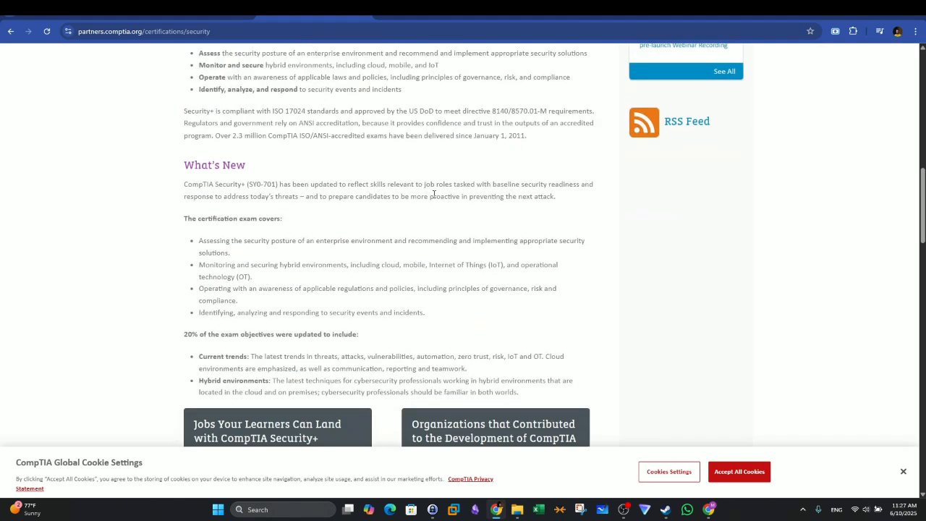
{"action": "scroll", "scroll_direction": "down", "scroll_amount": 3}
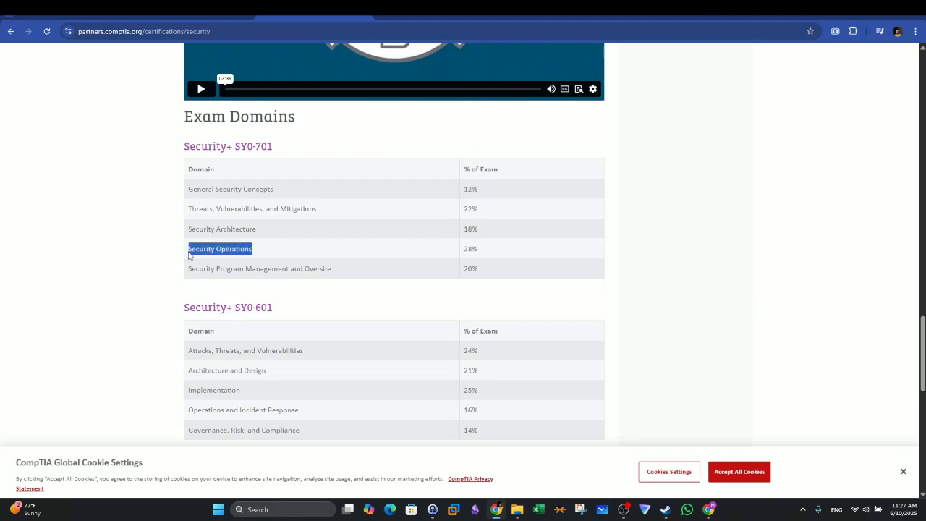
Step: Scroll down to the SY0-601 domain table just above Exam Details
{"action": "scroll", "scroll_direction": "down", "scroll_amount": 3}
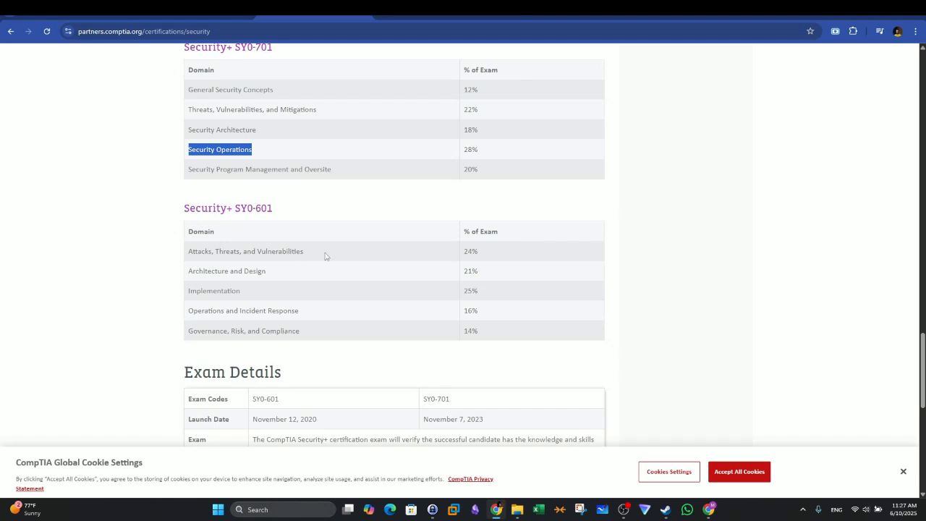
{"action": "mouse_move", "coordinate": [352, 234]}
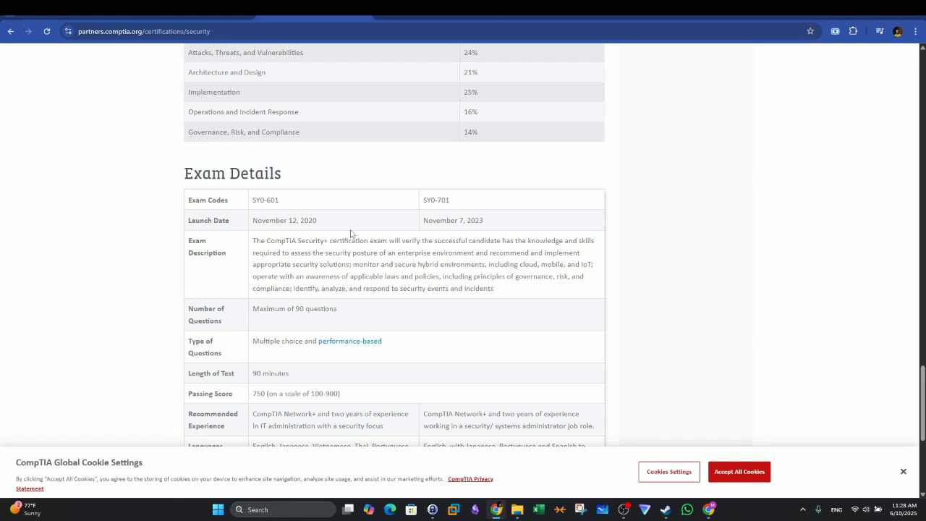
{"action": "mouse_move", "coordinate": [371, 198]}
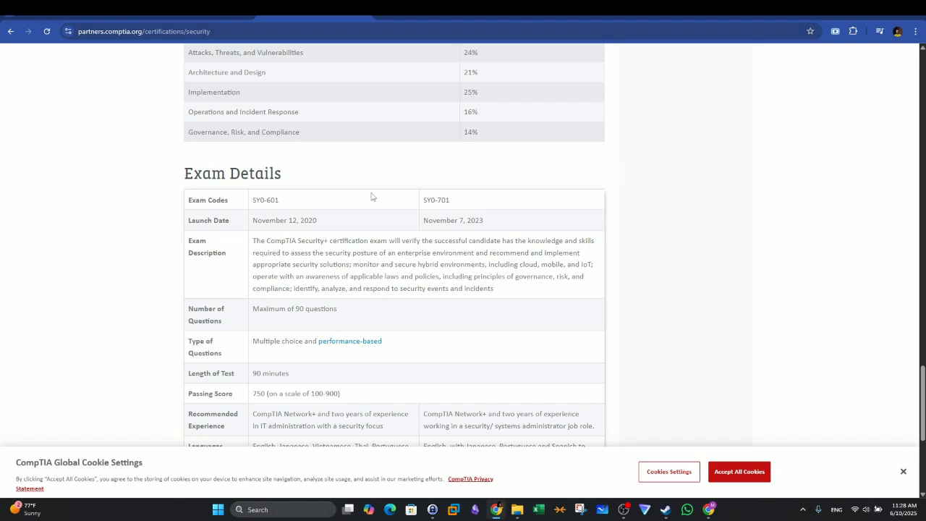
Step: Scroll the Exam Details table down to the $392 price and mark the 90-minute test length
{"action": "scroll", "scroll_direction": "down", "scroll_amount": 3}
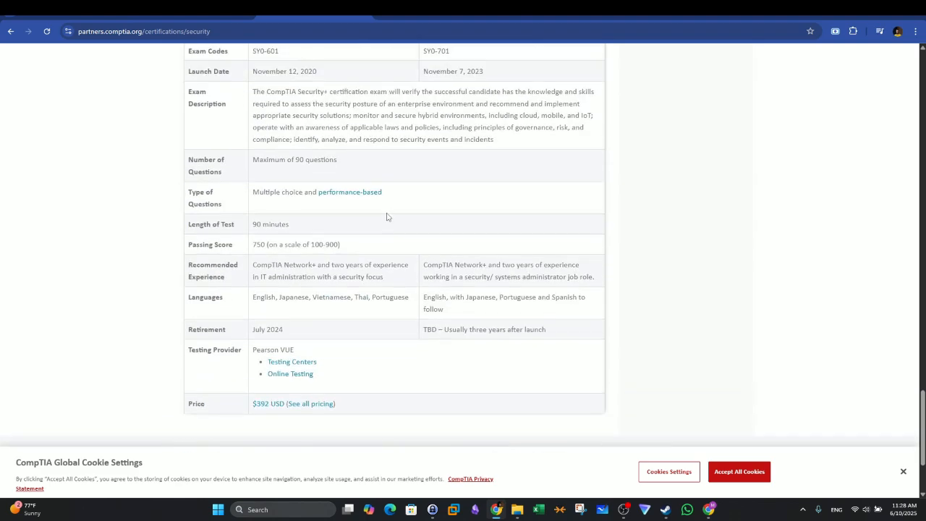
{"action": "mouse_move", "coordinate": [395, 237]}
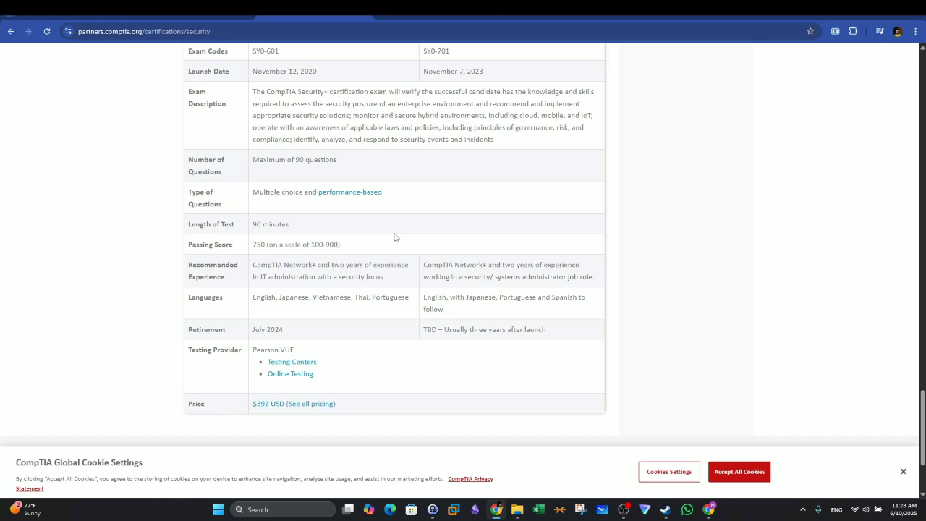
{"action": "scroll", "scroll_direction": "down", "scroll_amount": 3}
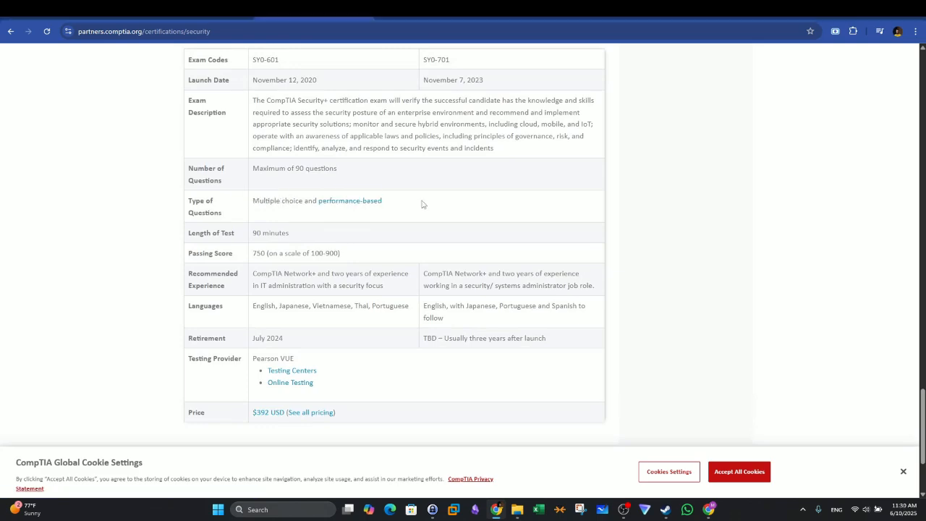
{"action": "double_click", "coordinate": [278, 232]}
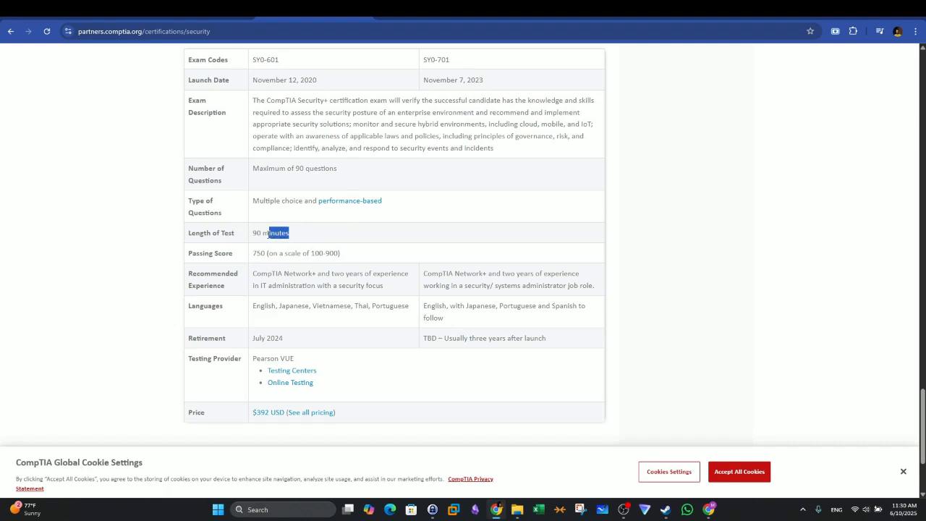
{"action": "mouse_move", "coordinate": [274, 242]}
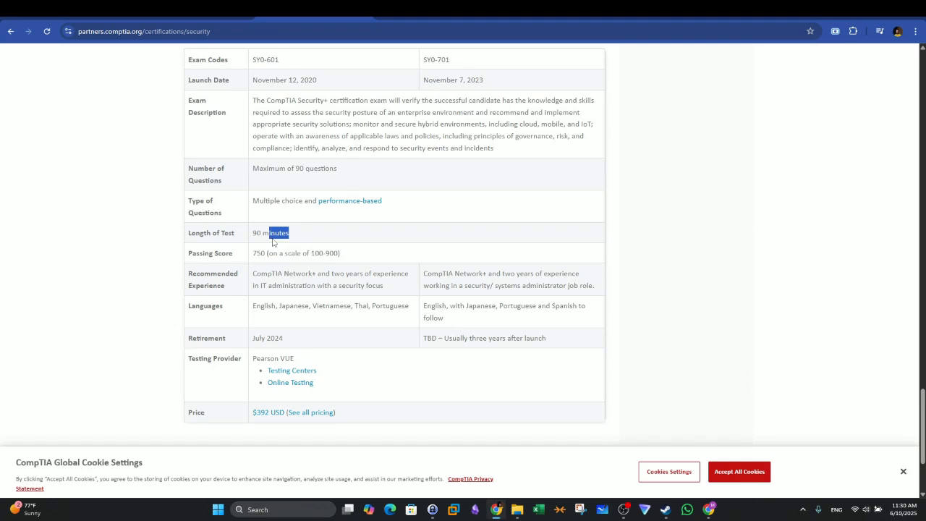
{"action": "mouse_move", "coordinate": [282, 219]}
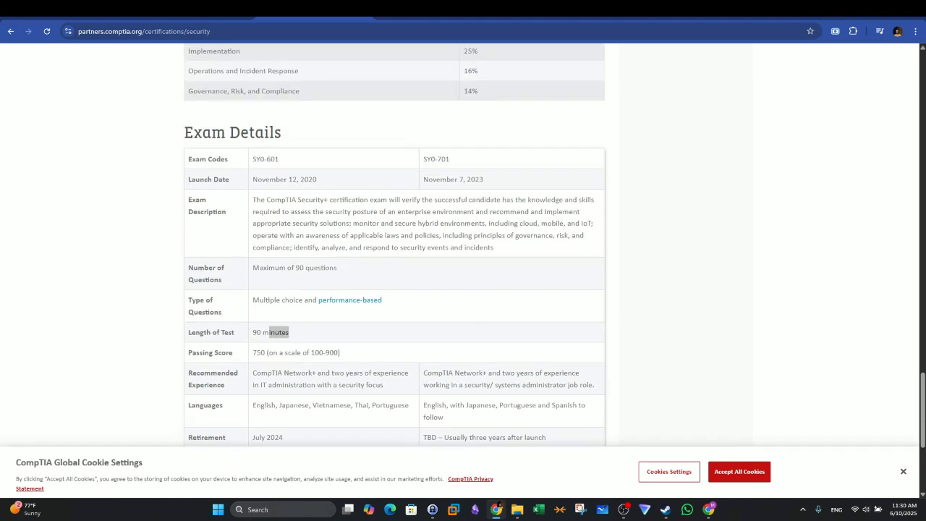
Step: Scroll back up the CompTIA Security+ page
{"action": "scroll", "scroll_direction": "up", "scroll_amount": 3}
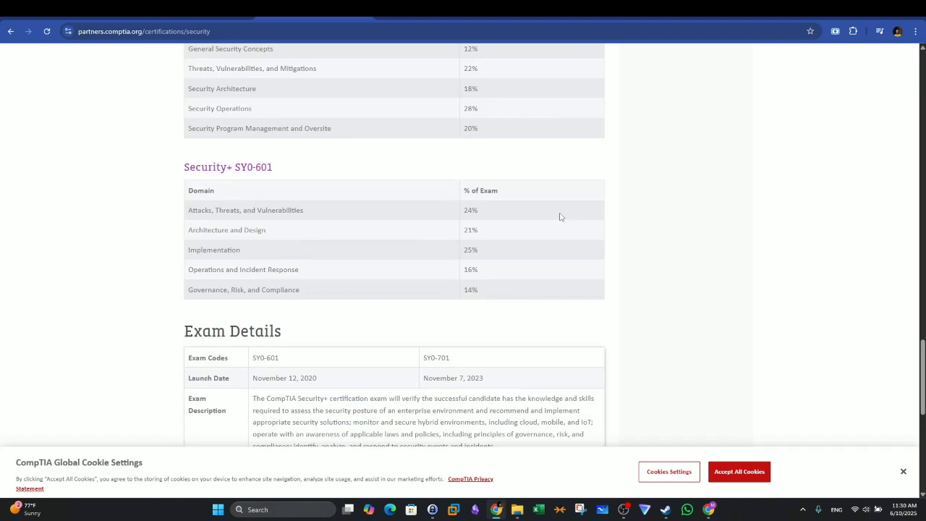
{"action": "scroll", "scroll_direction": "up", "scroll_amount": 3}
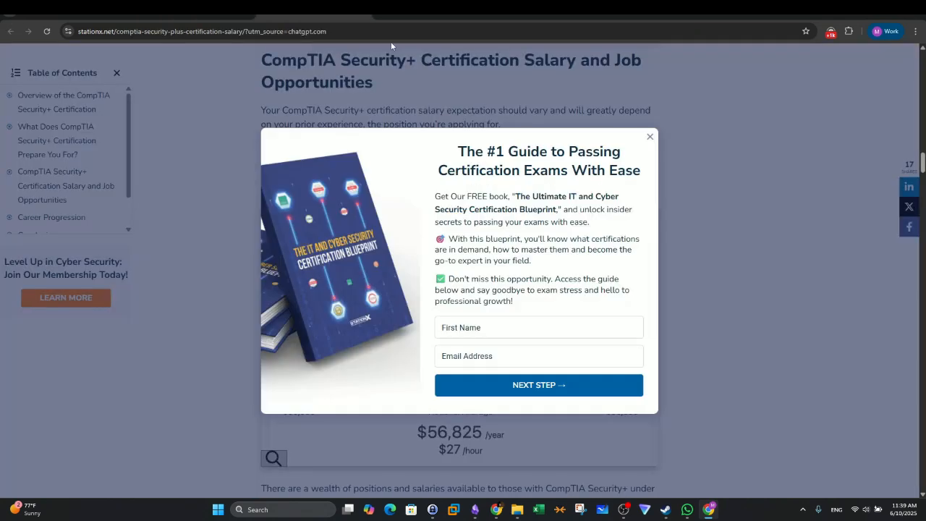
Step: View Indeed's 6,000+ CompTIA Security+ jobs, then close the StationX book pop-up
{"action": "left_click", "coordinate": [649, 136]}
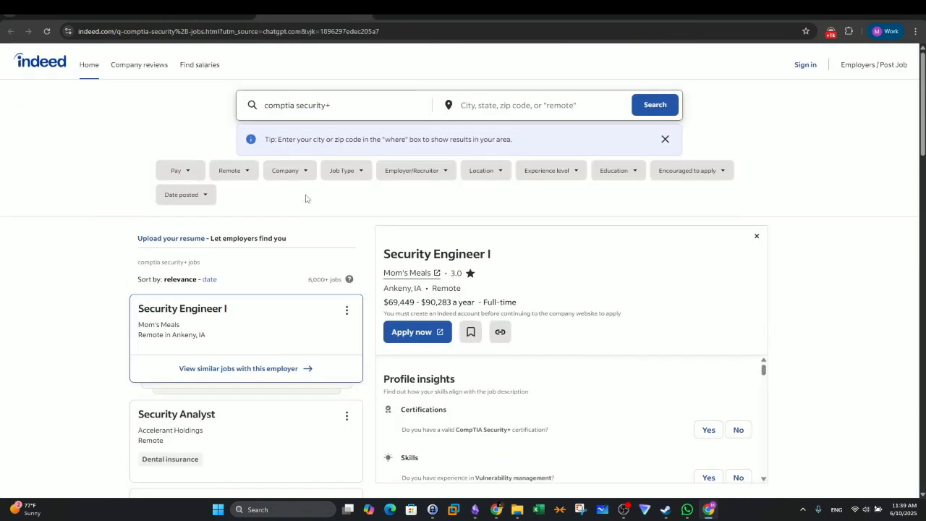
{"action": "left_click", "coordinate": [340, 105]}
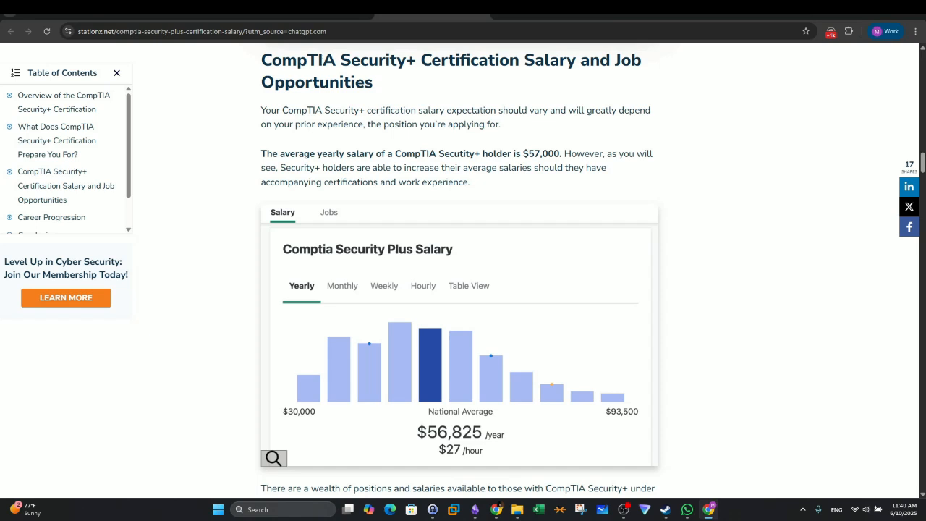
Step: Highlight the $57,000 average Security+ salary on StationX and scroll to the $56,825 chart
{"action": "scroll", "scroll_direction": "up", "scroll_amount": 3}
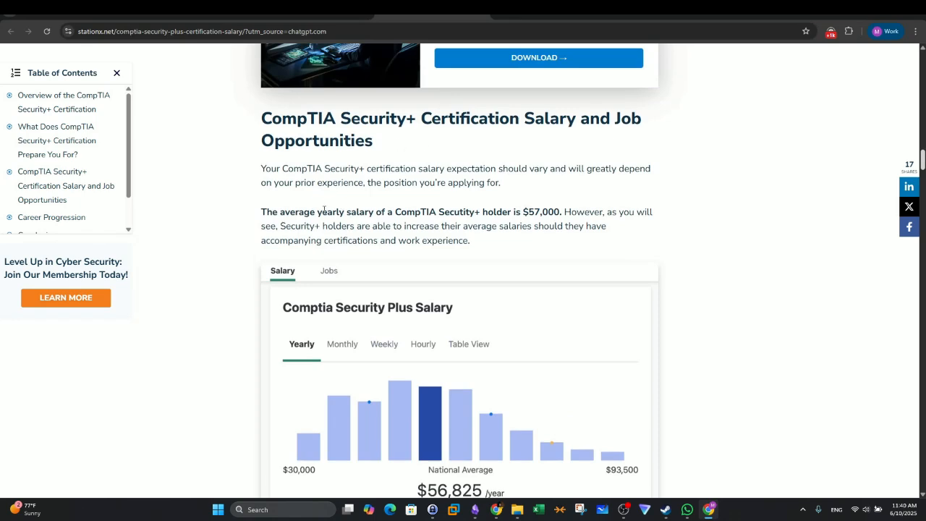
{"action": "left_click_drag", "start_coordinate": [286, 211], "coordinate": [436, 211]}
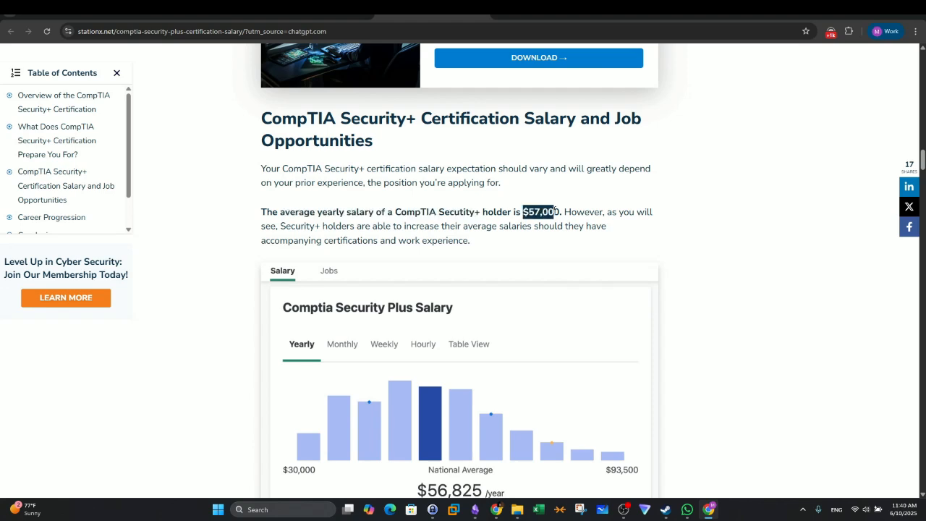
{"action": "scroll", "scroll_direction": "down", "scroll_amount": 3}
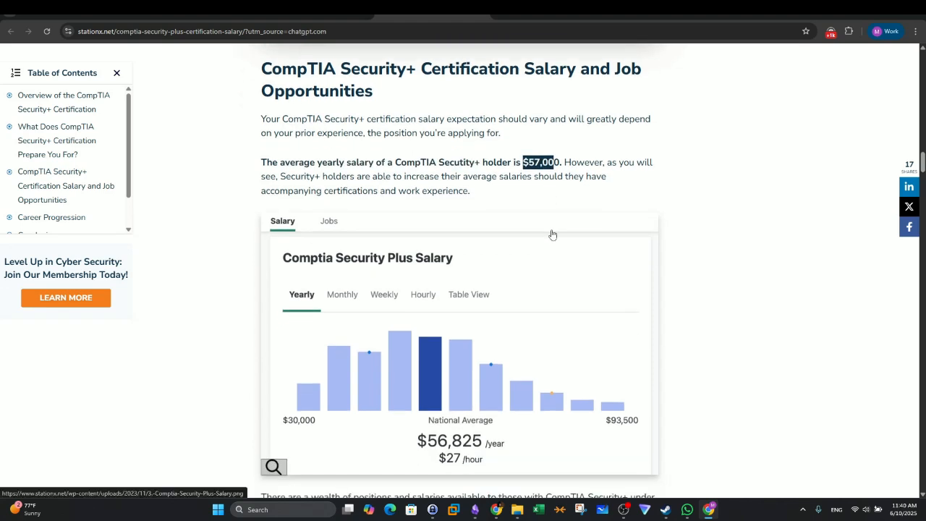
{"action": "mouse_move", "coordinate": [584, 238]}
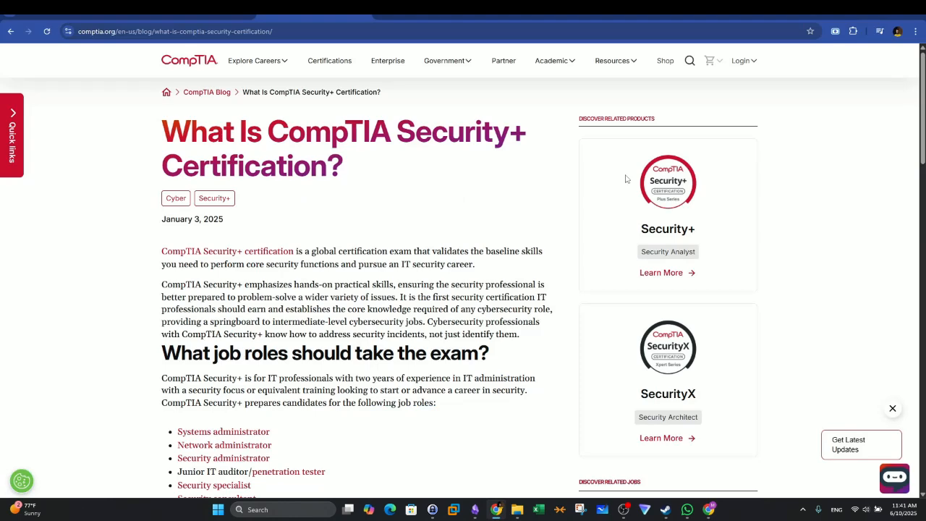
{"action": "scroll", "scroll_direction": "down", "scroll_amount": 3}
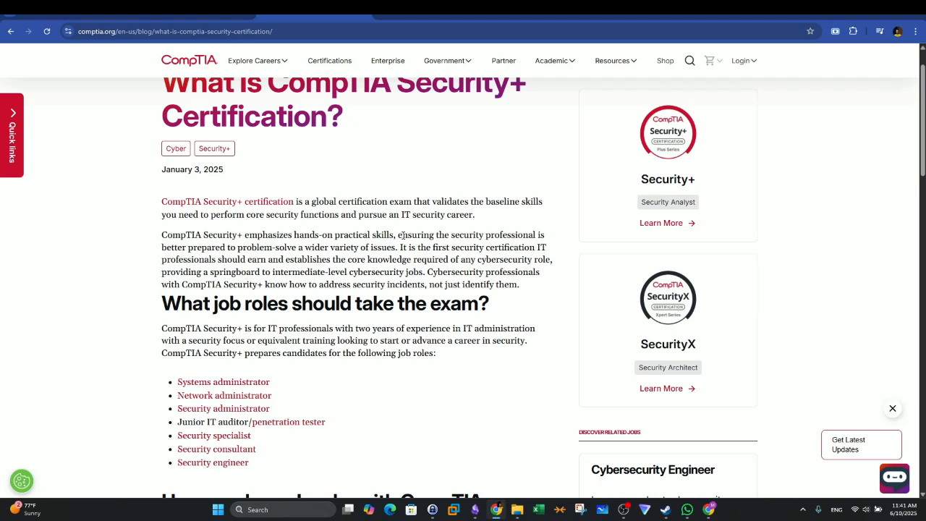
{"action": "scroll", "scroll_direction": "down", "scroll_amount": 3}
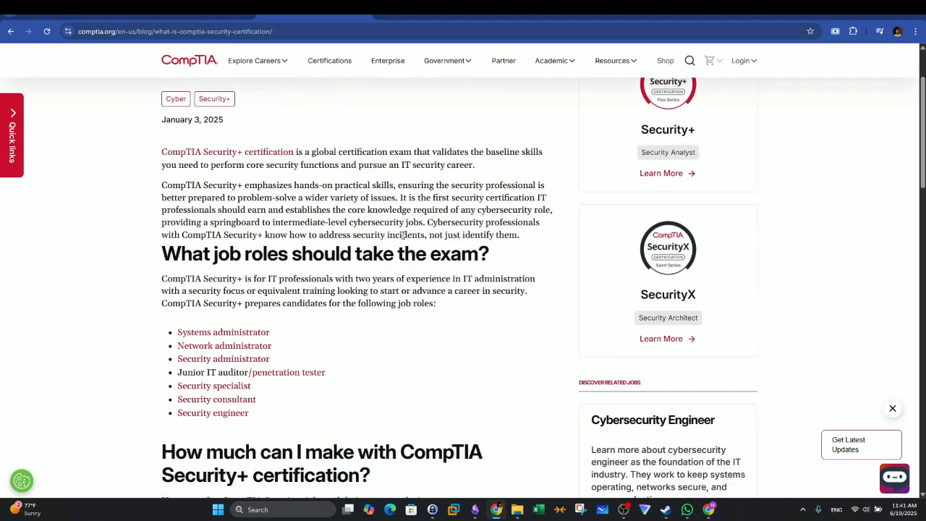
{"action": "scroll", "scroll_direction": "down", "scroll_amount": 3}
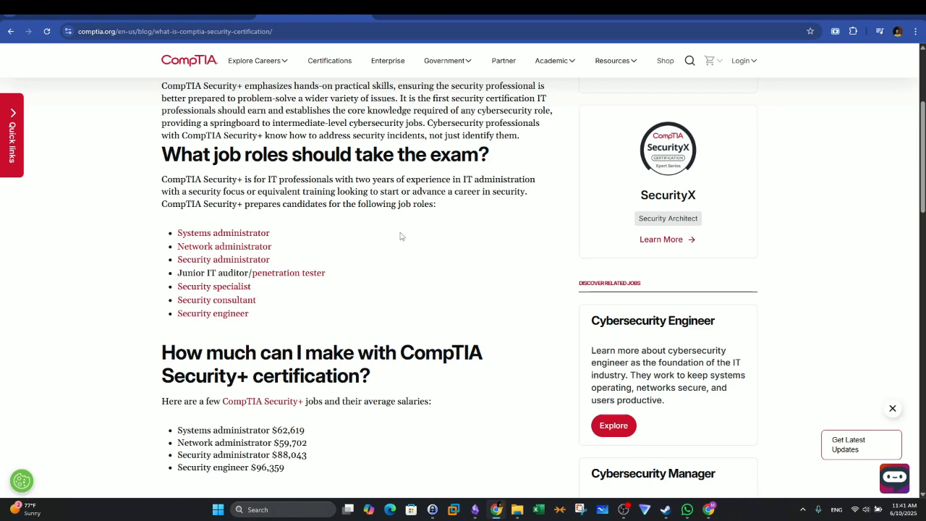
{"action": "scroll", "scroll_direction": "up", "scroll_amount": 3}
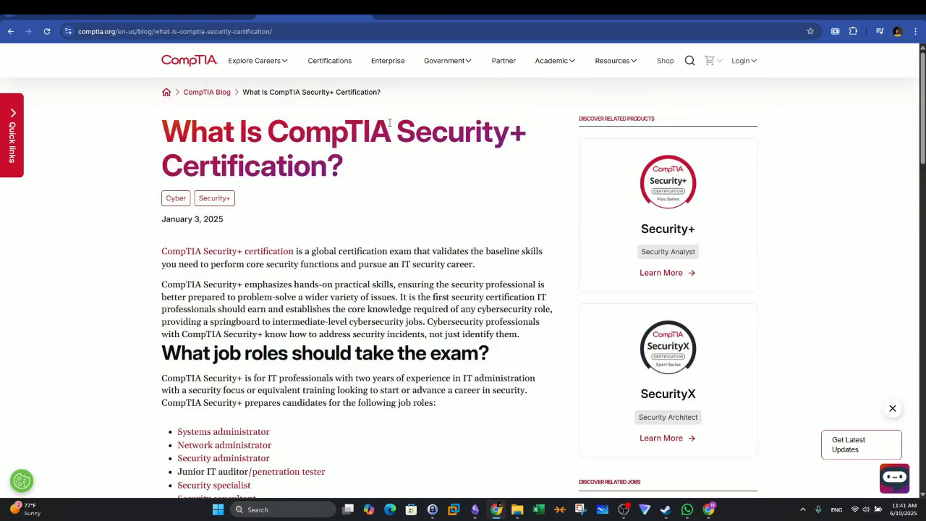